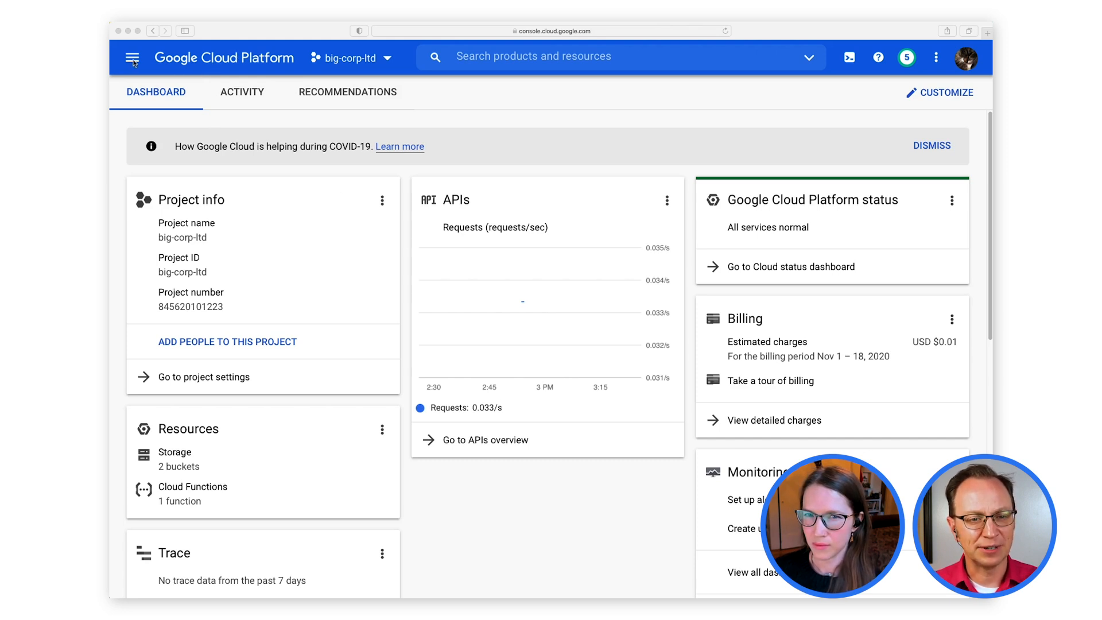
pyautogui.moveTo(132, 57)
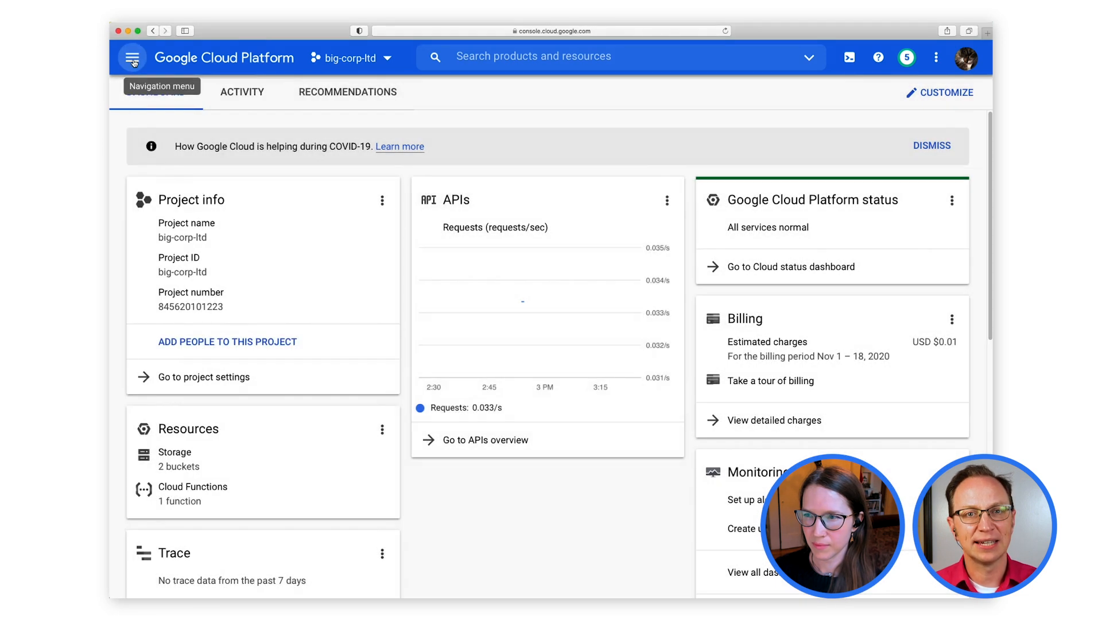
# Search the Marketplace for 'mediawiki' and scroll to the MediaWiki Certified by Bitnami result
pyautogui.click(132, 57)
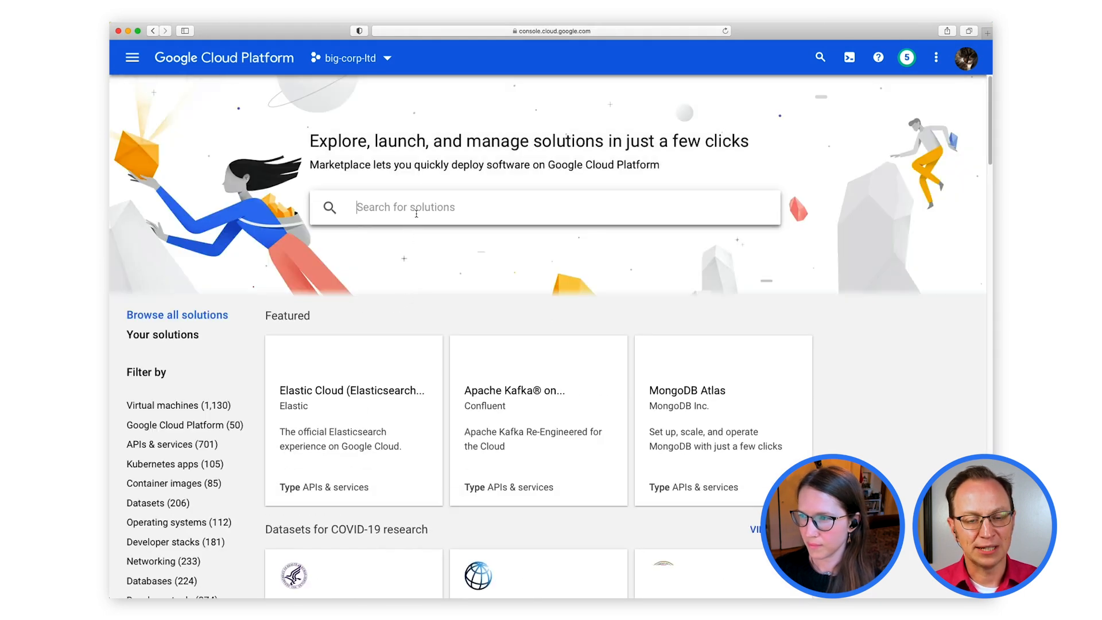
pyautogui.write('mediawiki')
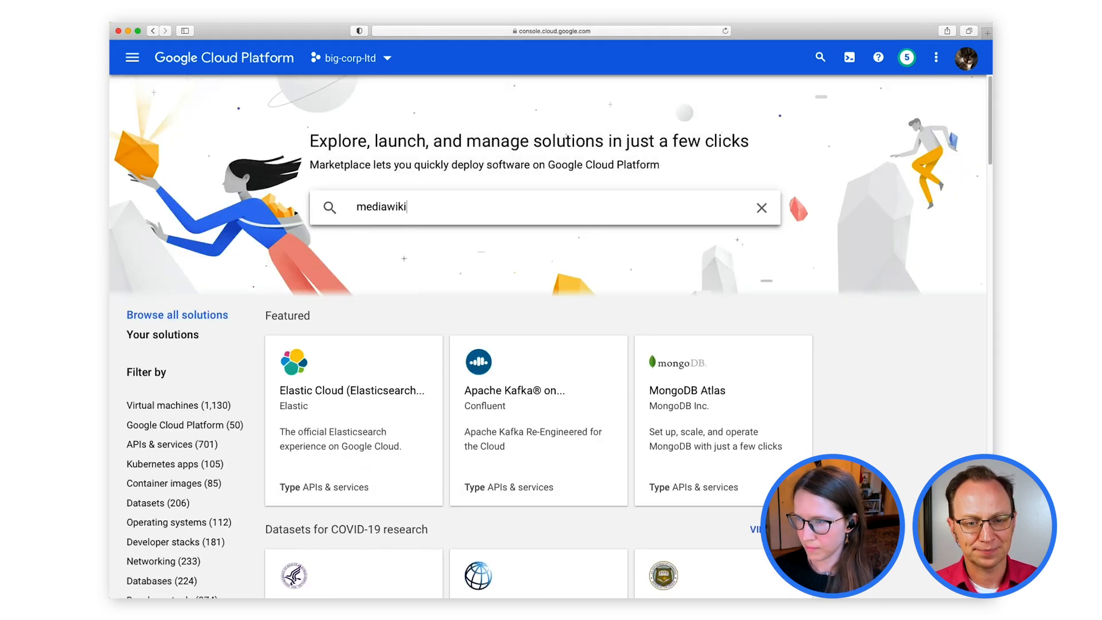
pyautogui.press('Enter')
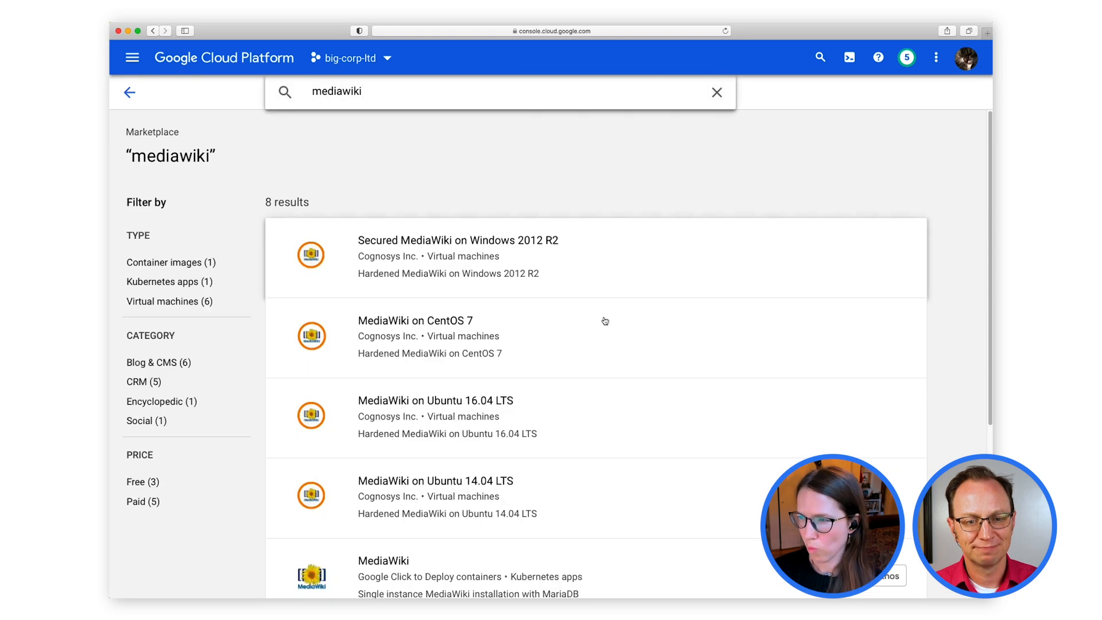
pyautogui.scroll(-3)
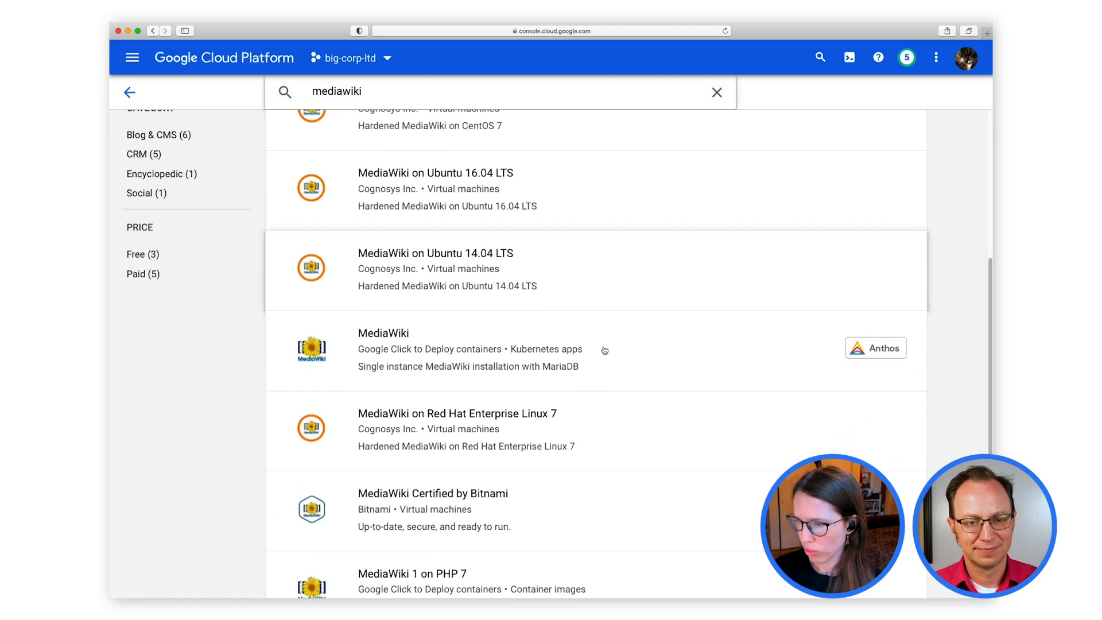
pyautogui.scroll(-3)
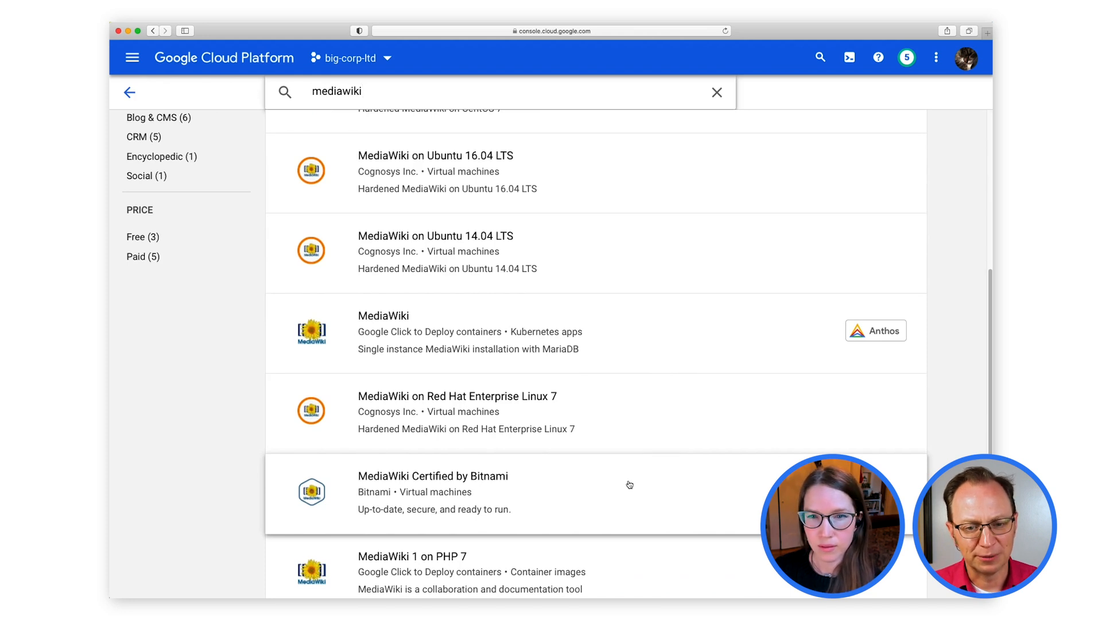
pyautogui.scroll(-3)
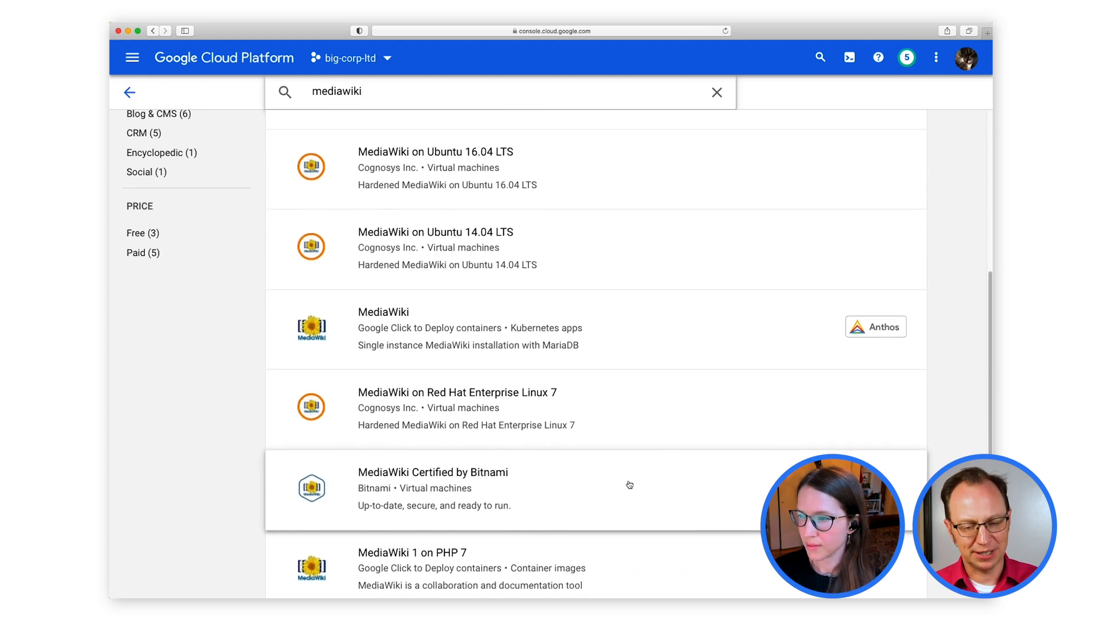
# Launch the Bitnami MediaWiki listing and deploy the mediawiki-3 VM with default settings
pyautogui.click(433, 472)
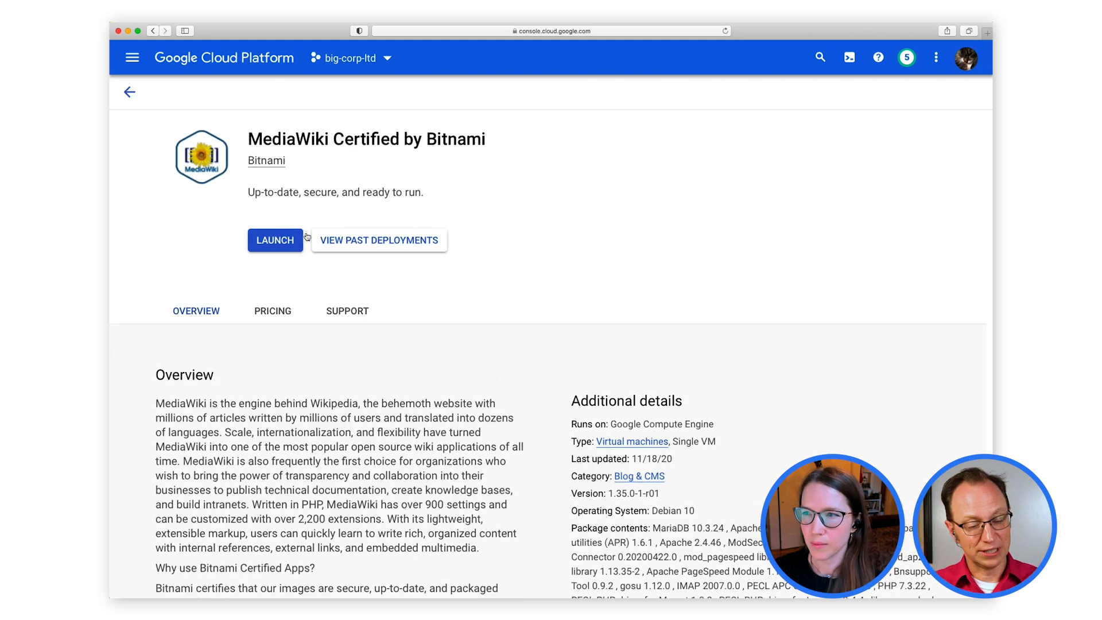
pyautogui.moveTo(378, 239)
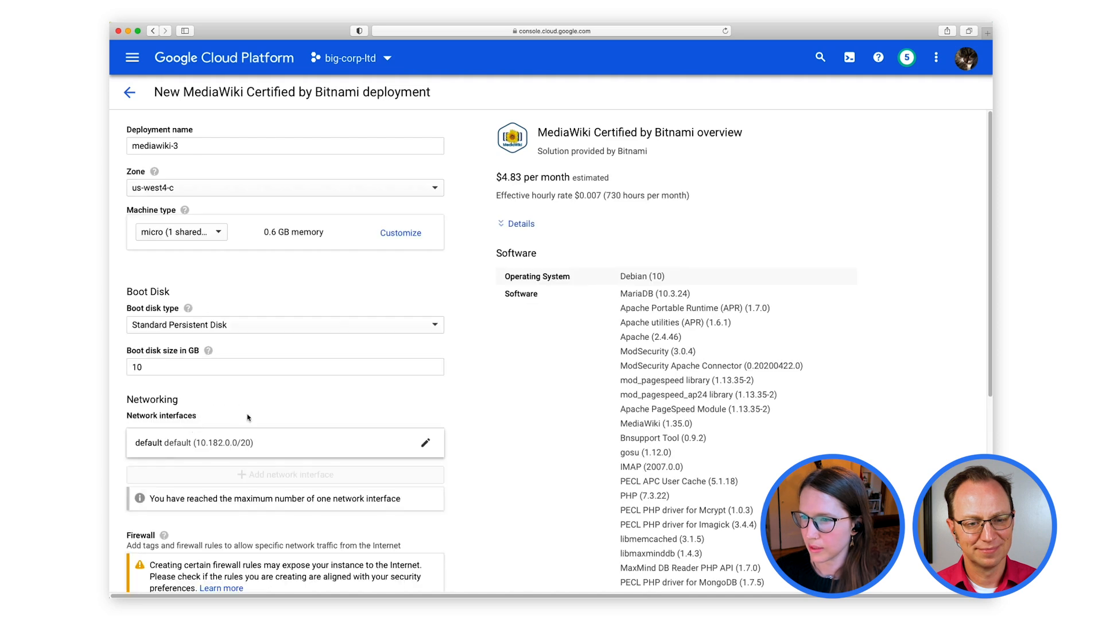
pyautogui.scroll(-3)
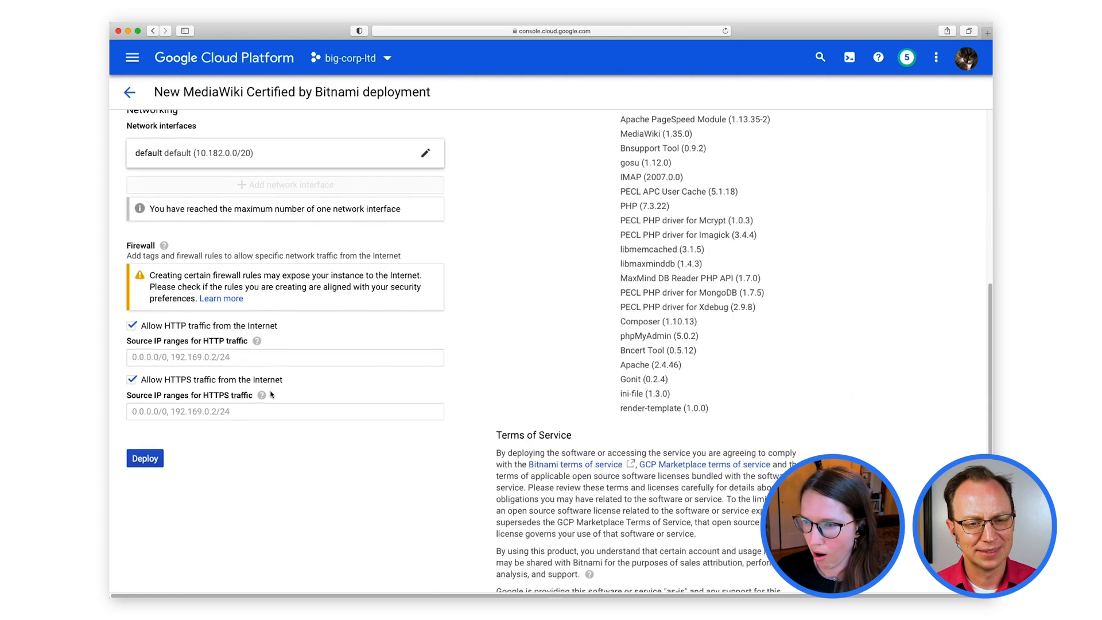
pyautogui.click(144, 458)
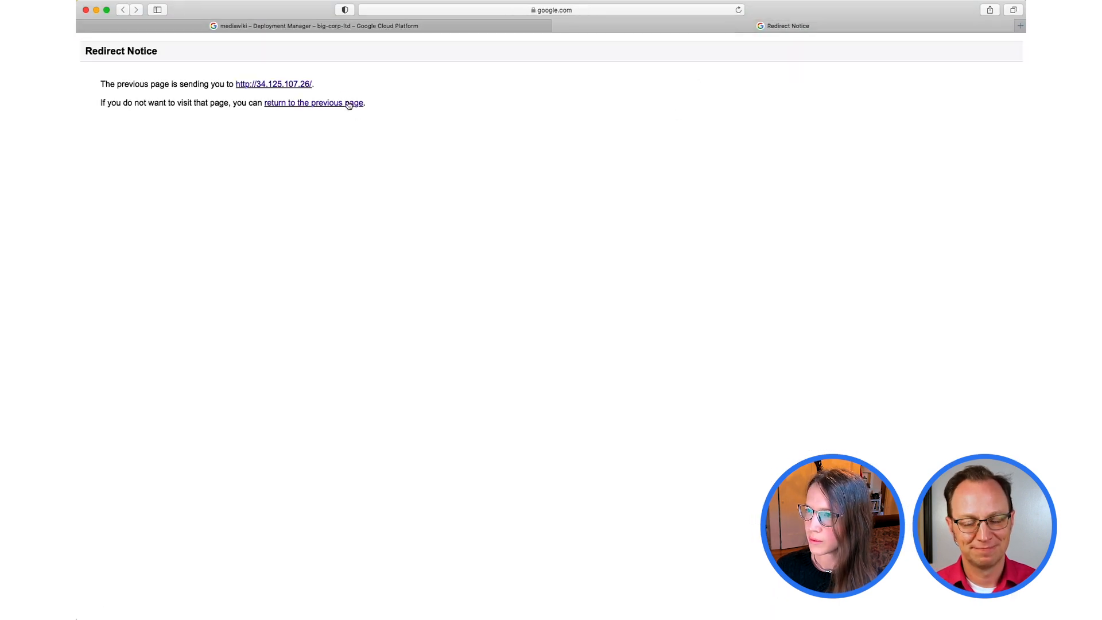
pyautogui.click(273, 84)
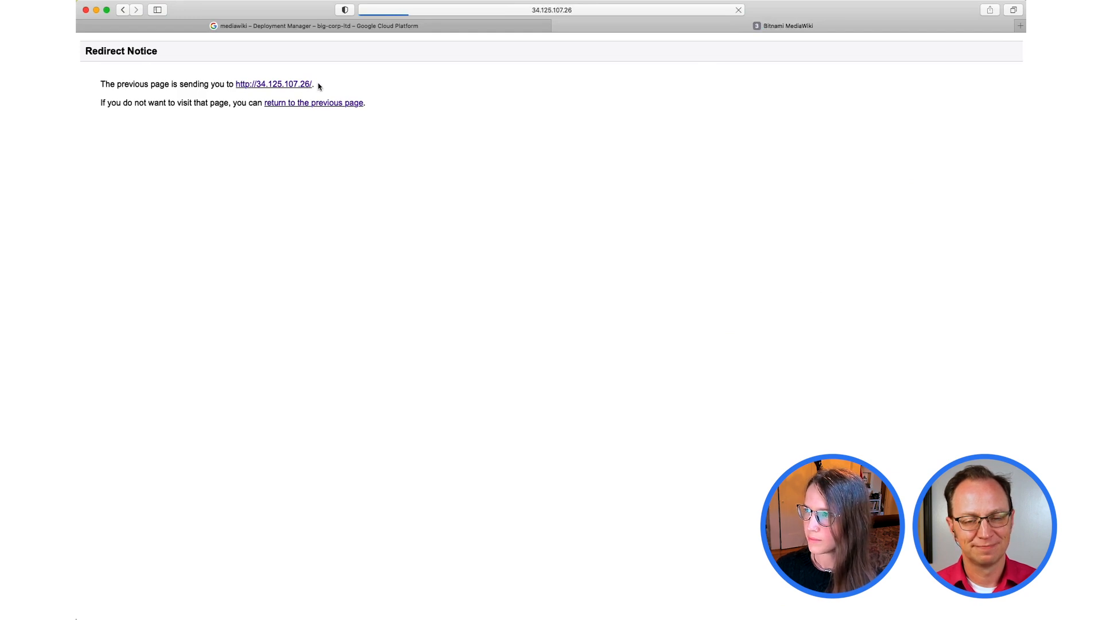
pyautogui.click(273, 84)
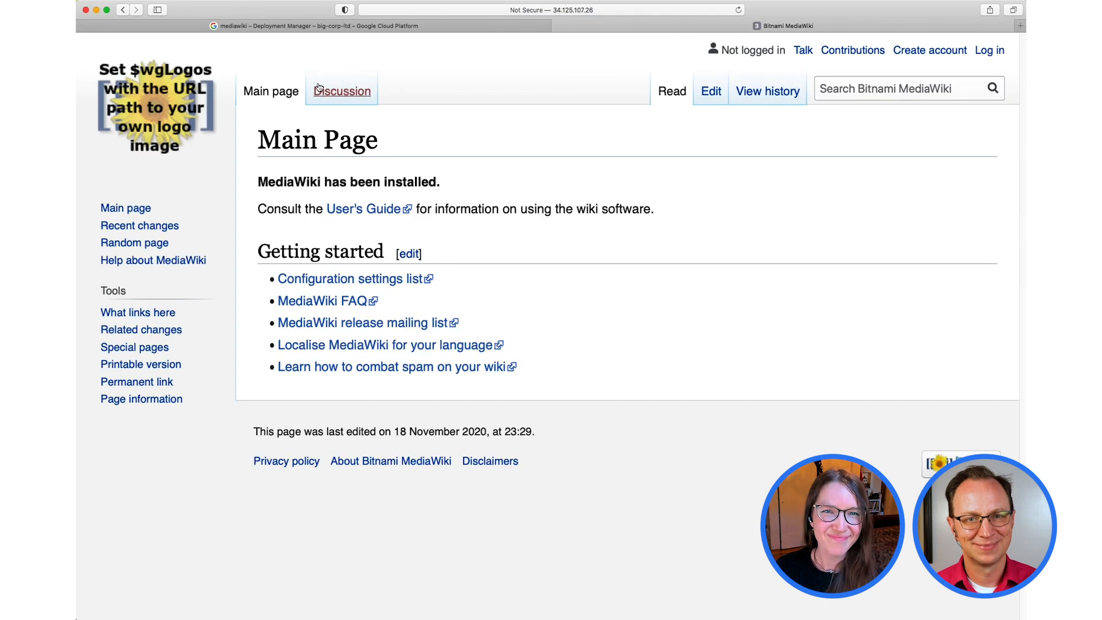
pyautogui.moveTo(340, 90)
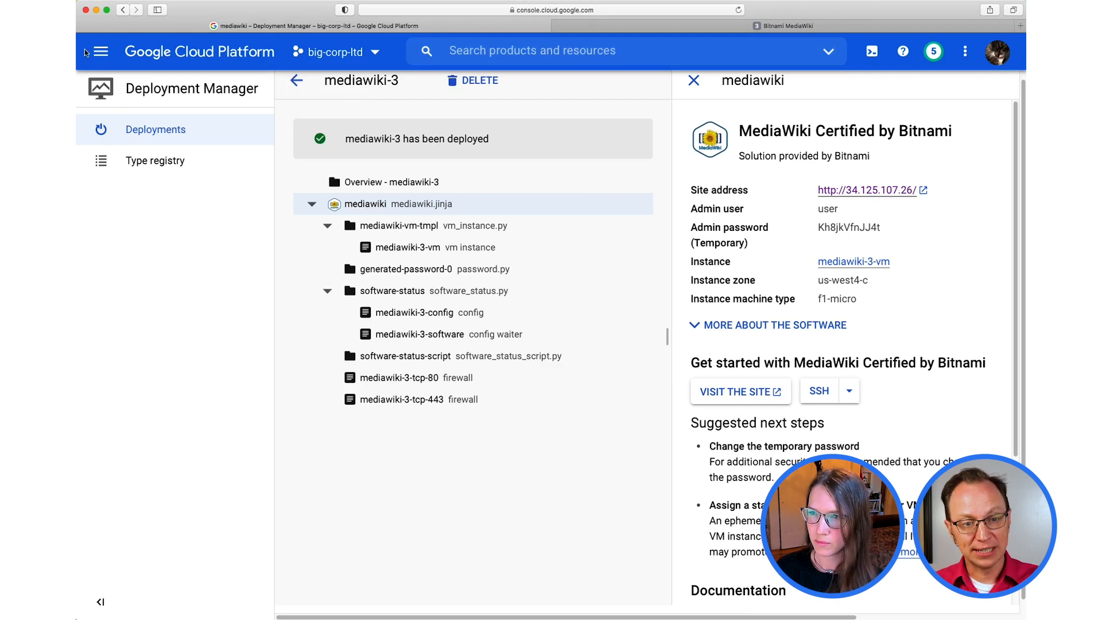
# Navigate to Compute Engine VM instances and open the mediawiki-3-vm details
pyautogui.click(101, 51)
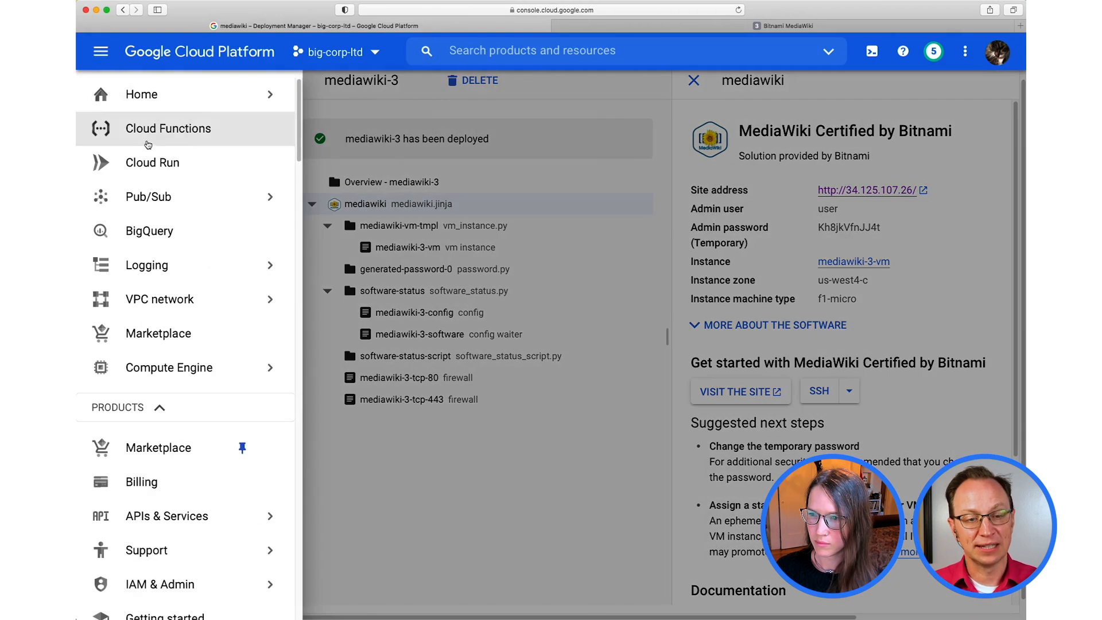
pyautogui.click(168, 367)
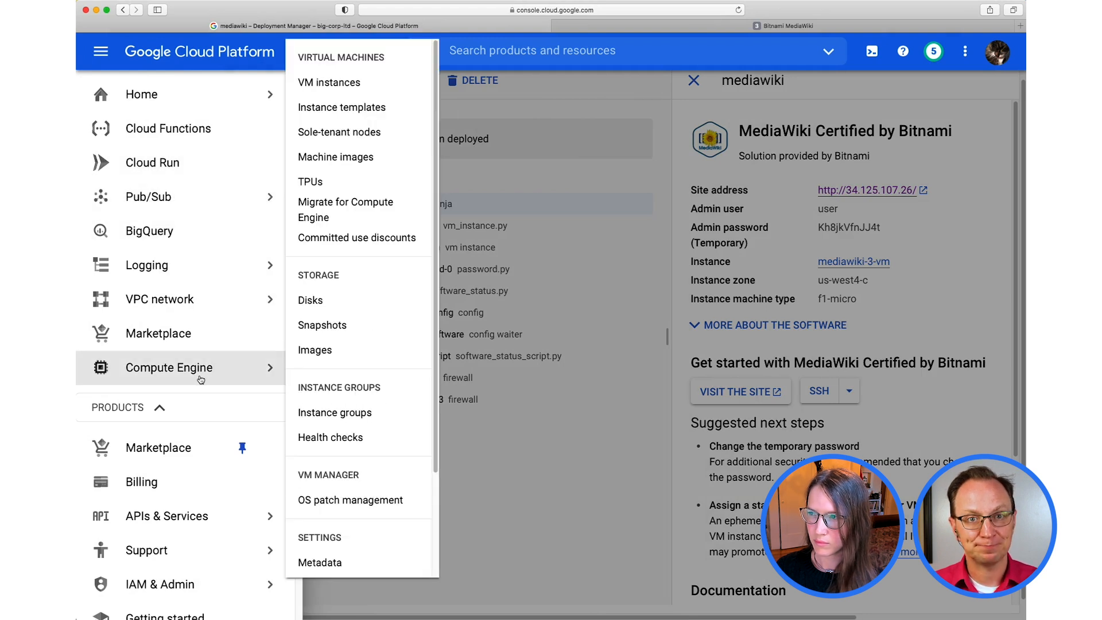
pyautogui.click(329, 82)
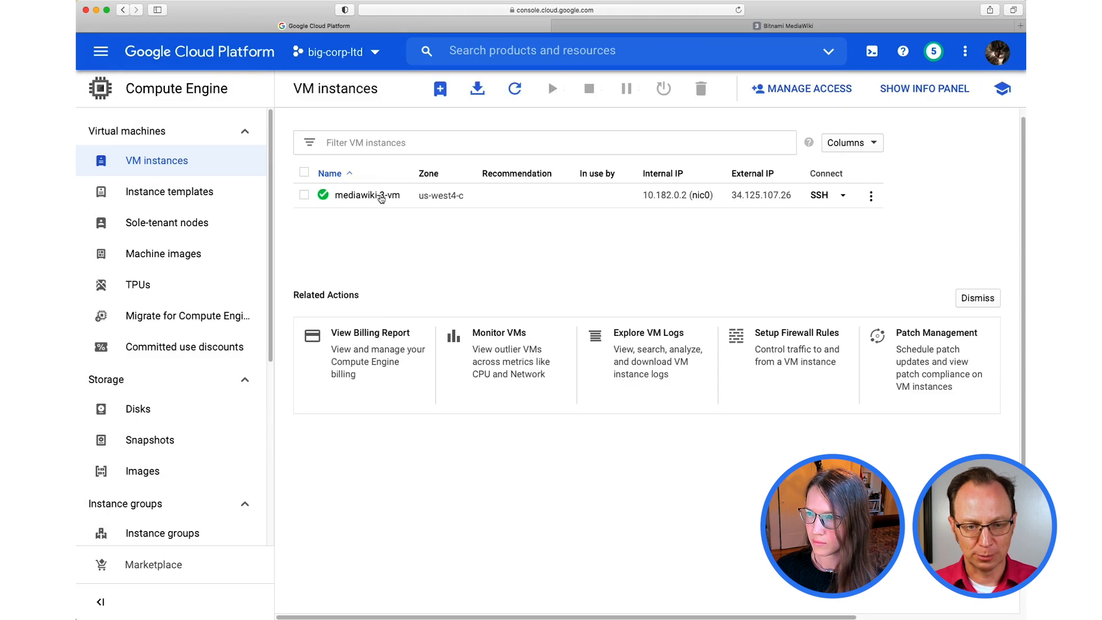
pyautogui.click(367, 195)
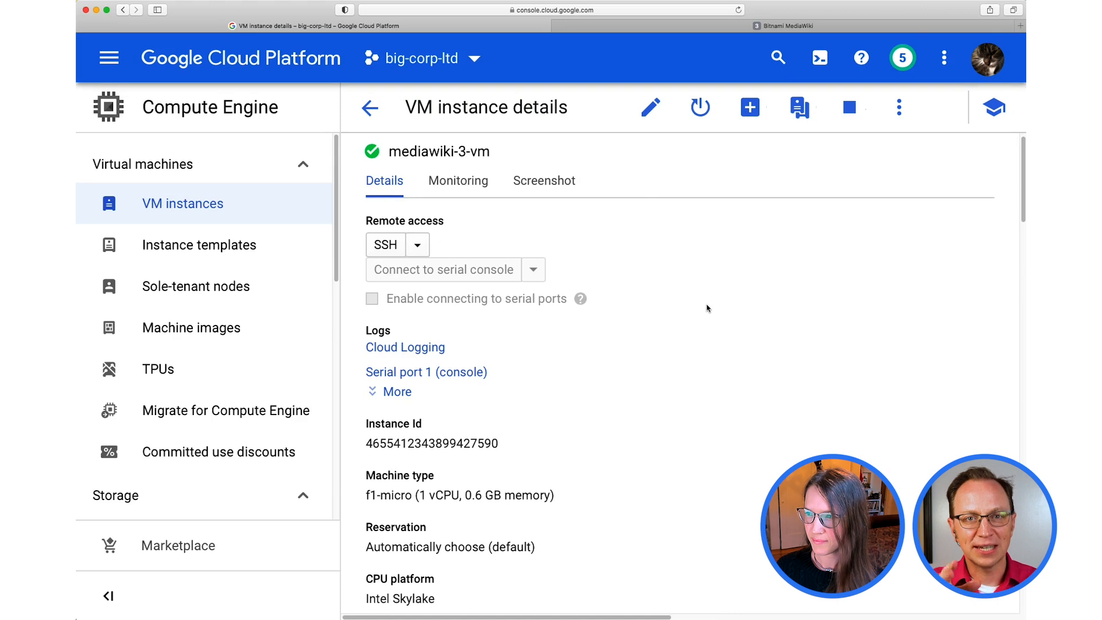
# Review the instance details down to its ephemeral external IP 34.125.107.26
pyautogui.scroll(-3)
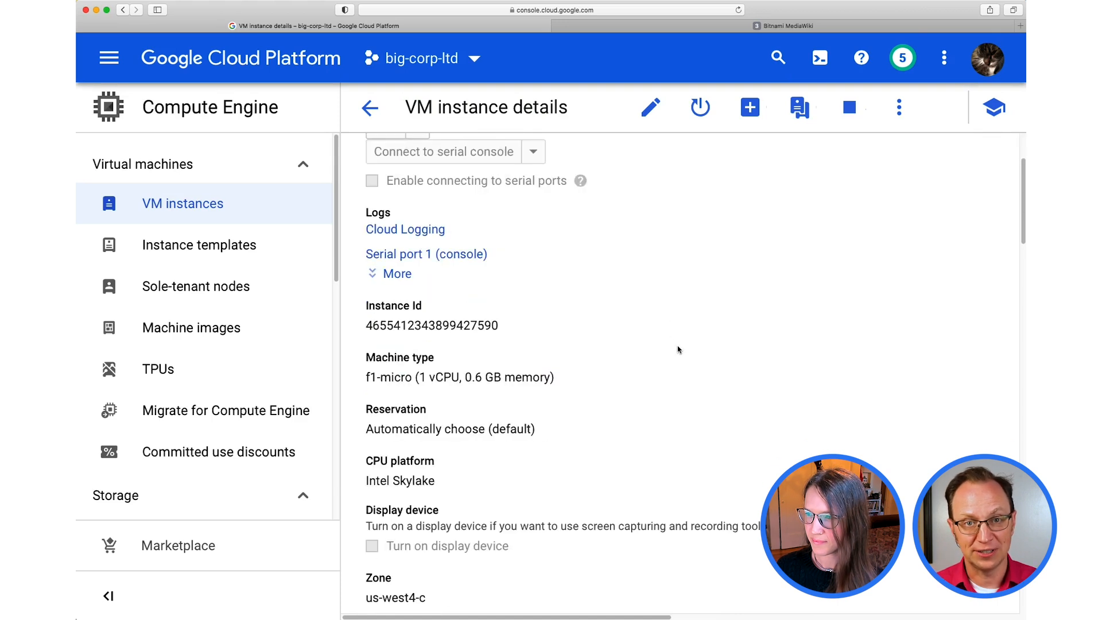
pyautogui.scroll(-3)
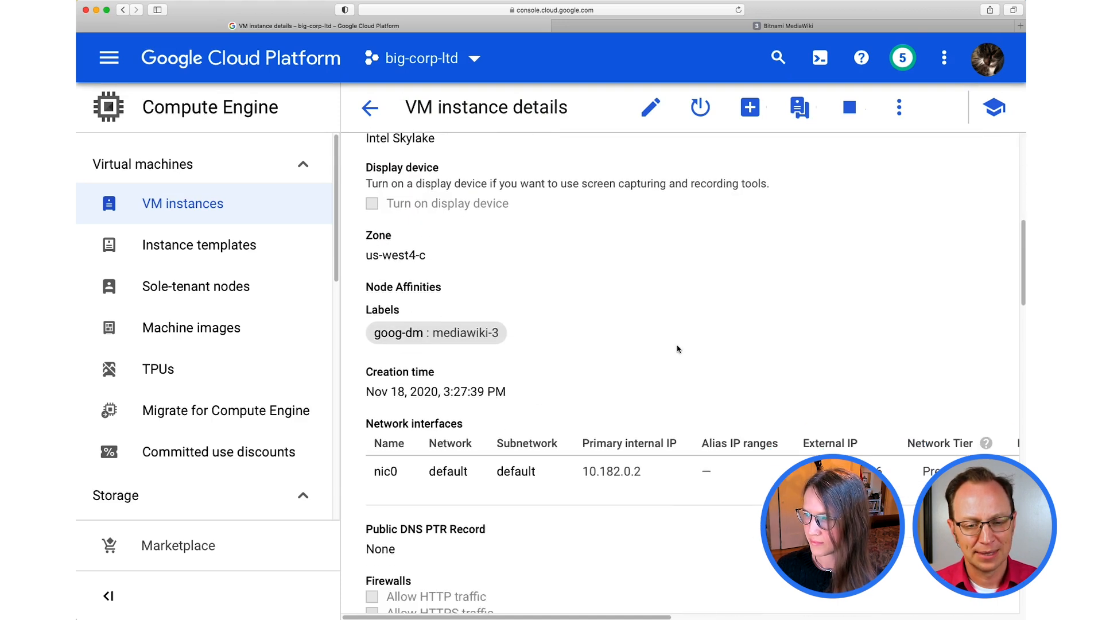
pyautogui.scroll(-3)
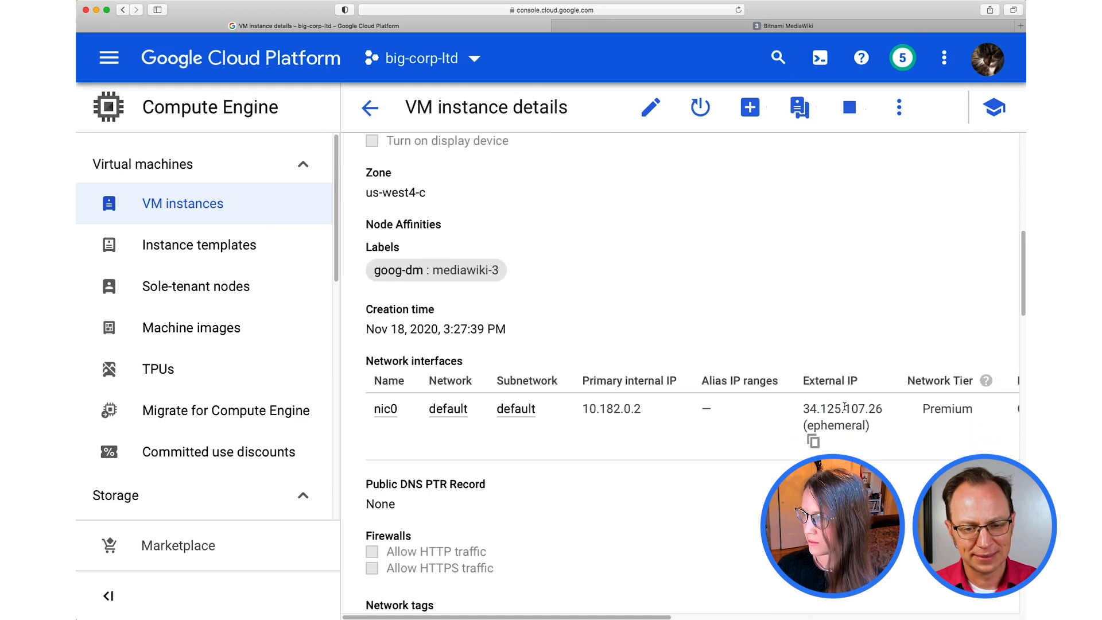
pyautogui.scroll(-3)
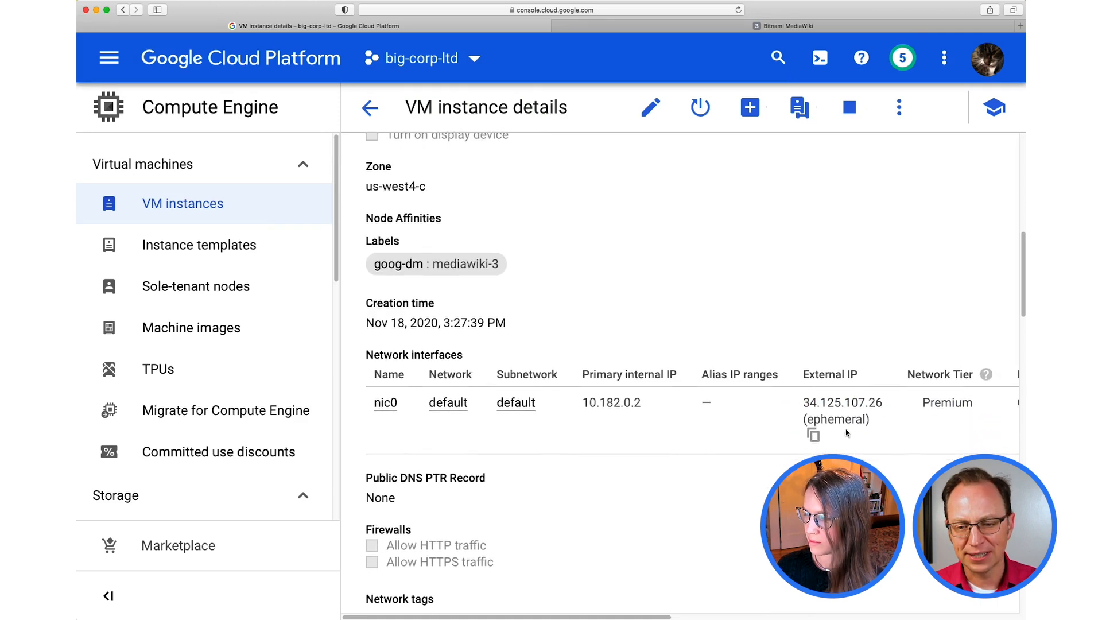
pyautogui.moveTo(812, 435)
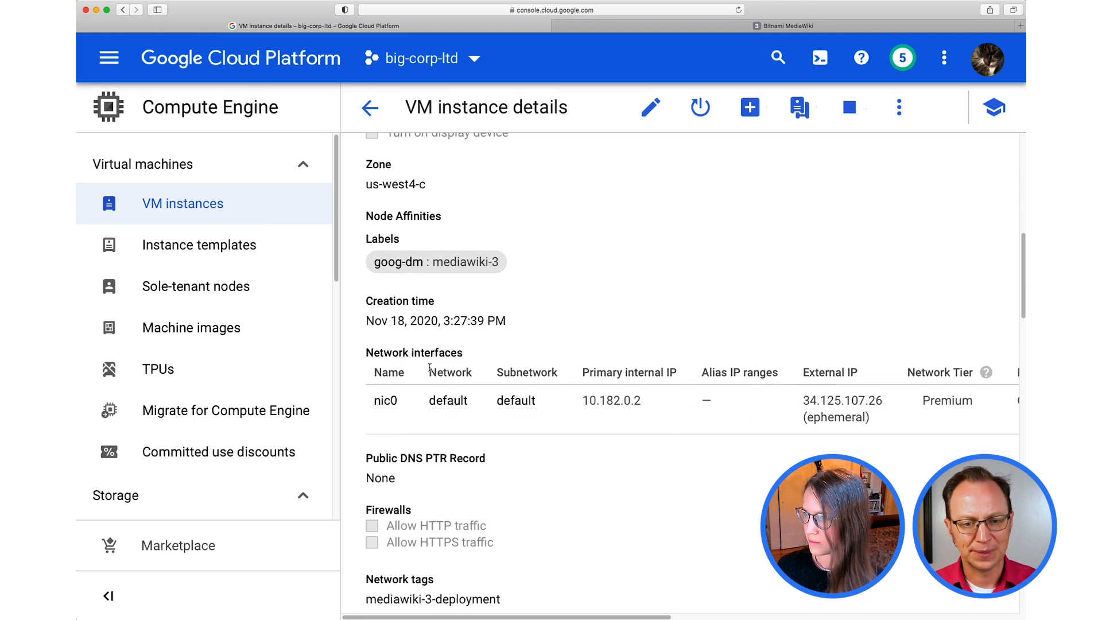
pyautogui.click(369, 106)
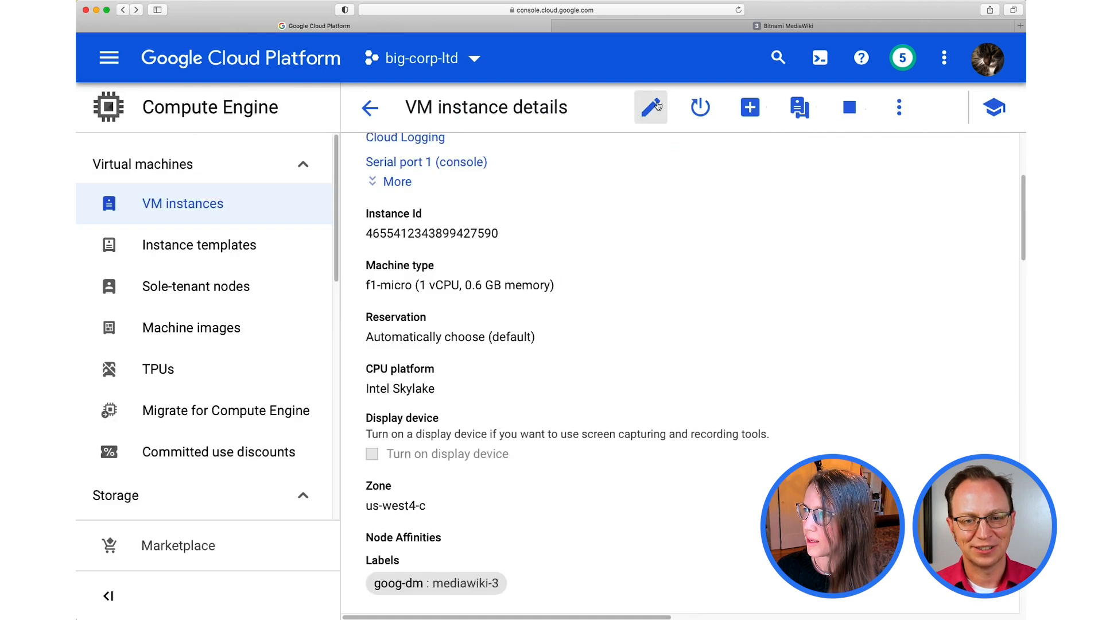
# Edit the VM and expand its nic0 network interface settings
pyautogui.click(650, 107)
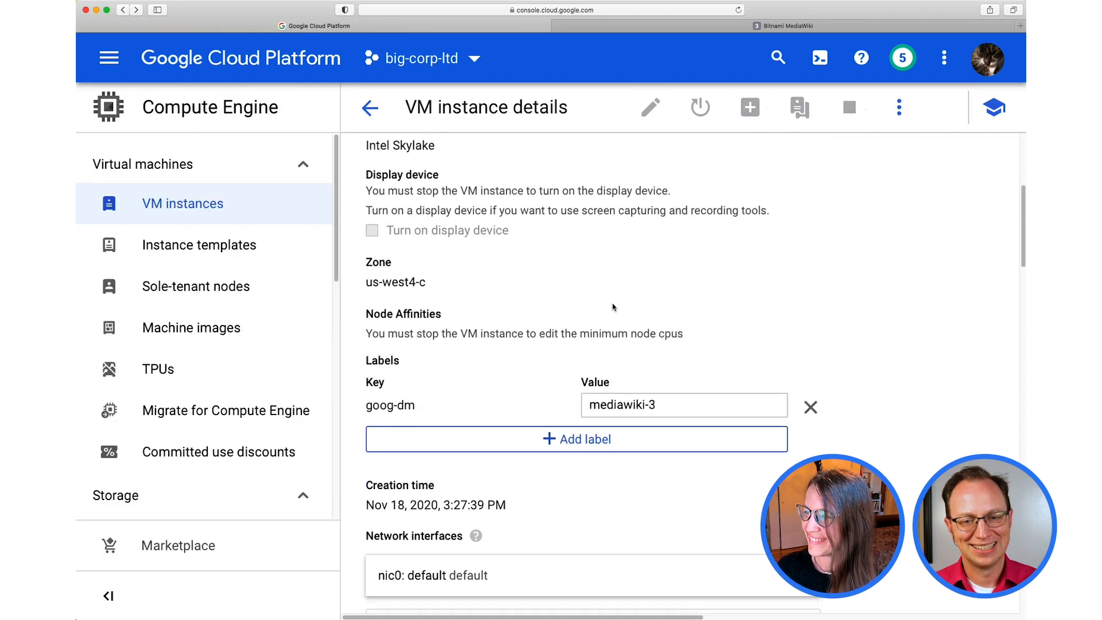
pyautogui.scroll(-3)
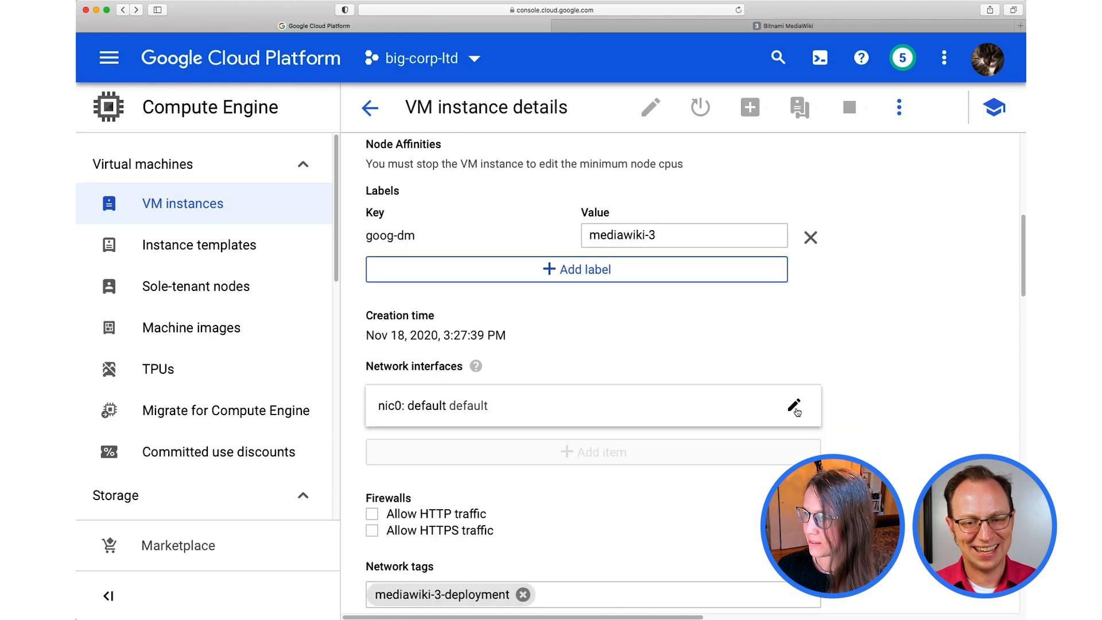
pyautogui.click(793, 405)
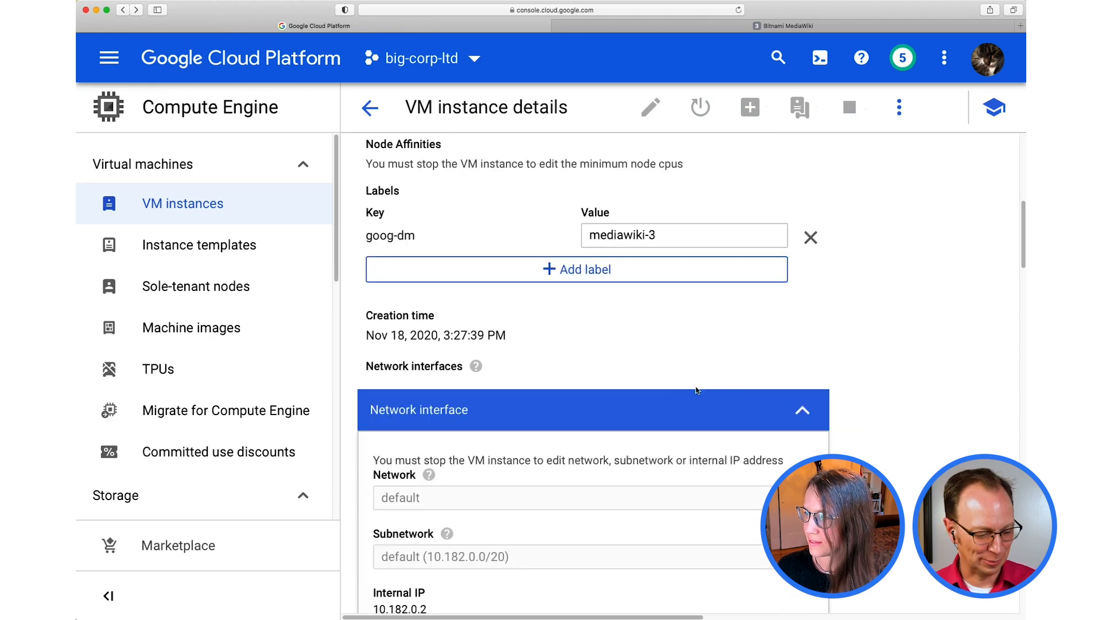
pyautogui.scroll(-3)
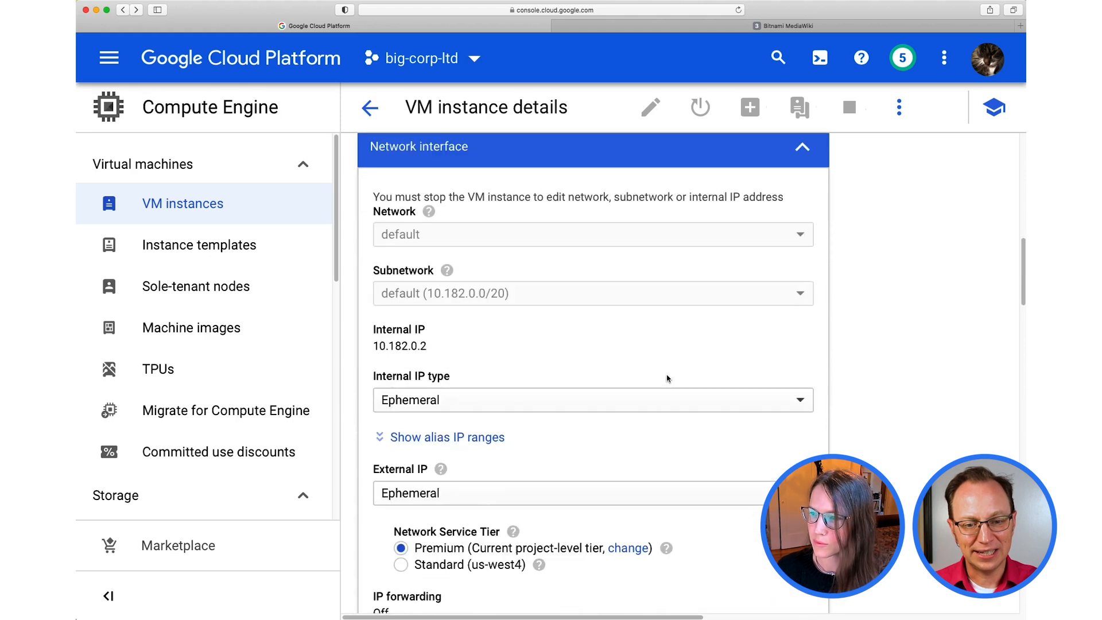
pyautogui.scroll(-3)
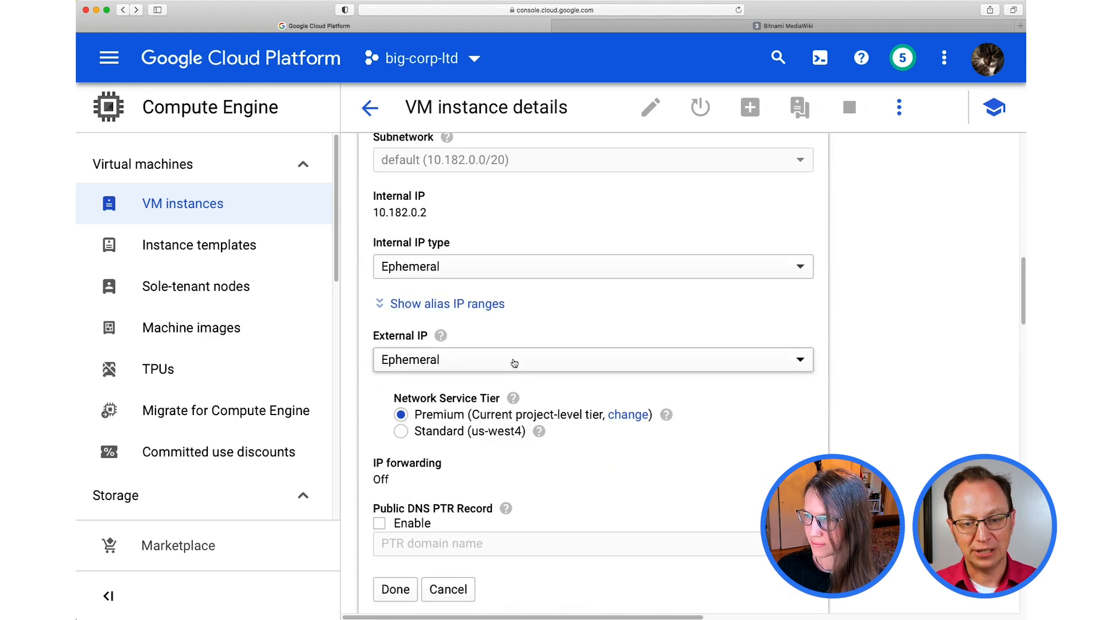
pyautogui.moveTo(531, 365)
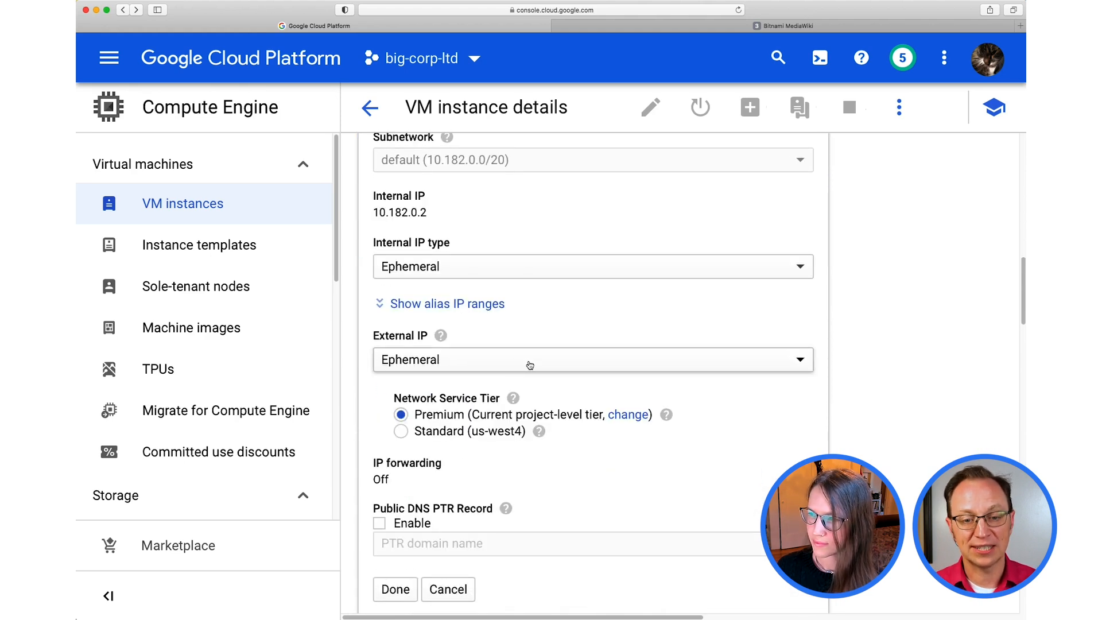
# Set the interface's External IP to None, keeping internal 10.182.0.2, and save the VM
pyautogui.click(593, 359)
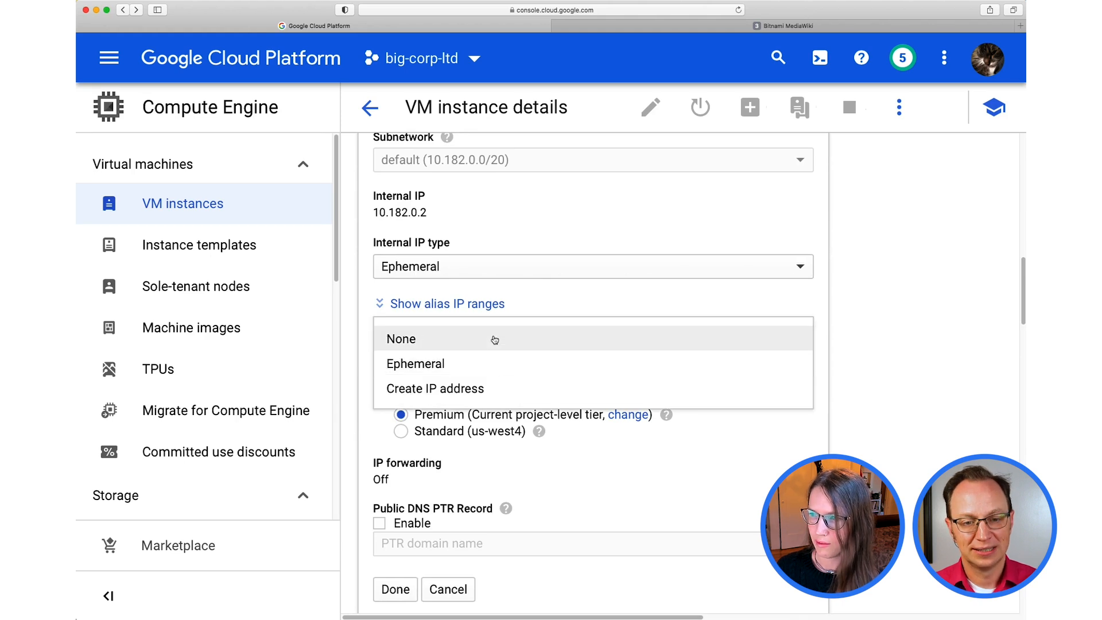
pyautogui.scroll(-3)
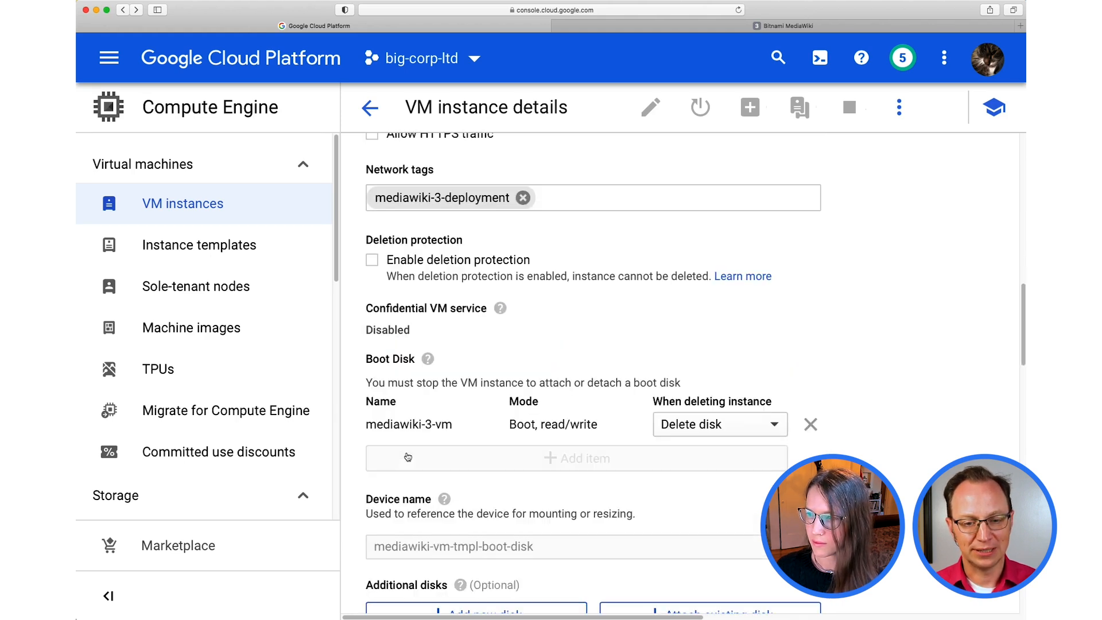
pyautogui.moveTo(612, 371)
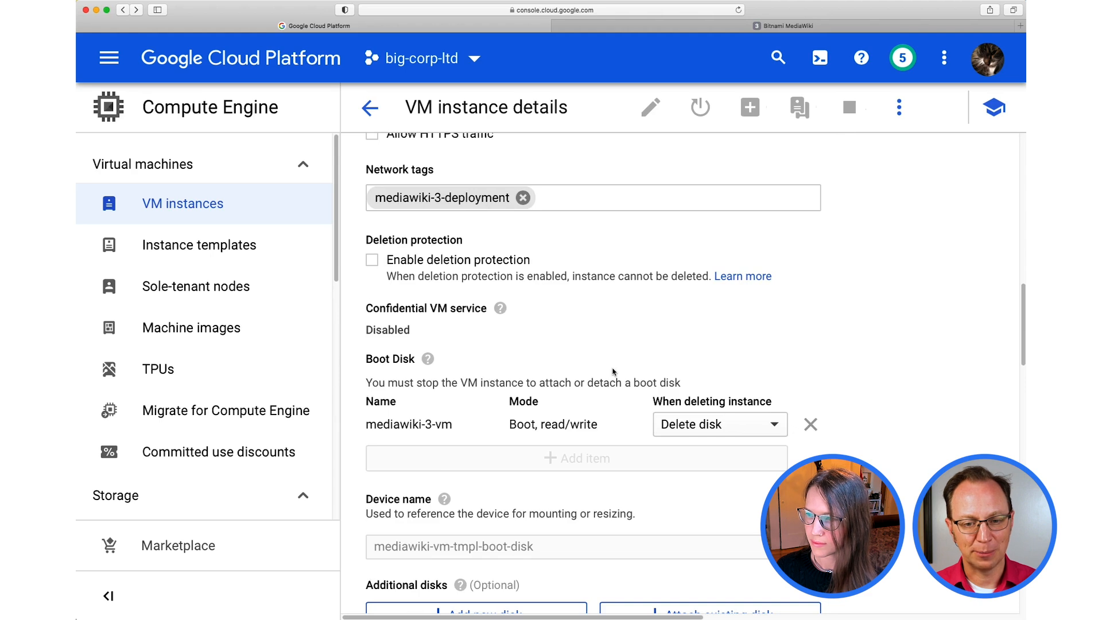
pyautogui.scroll(-3)
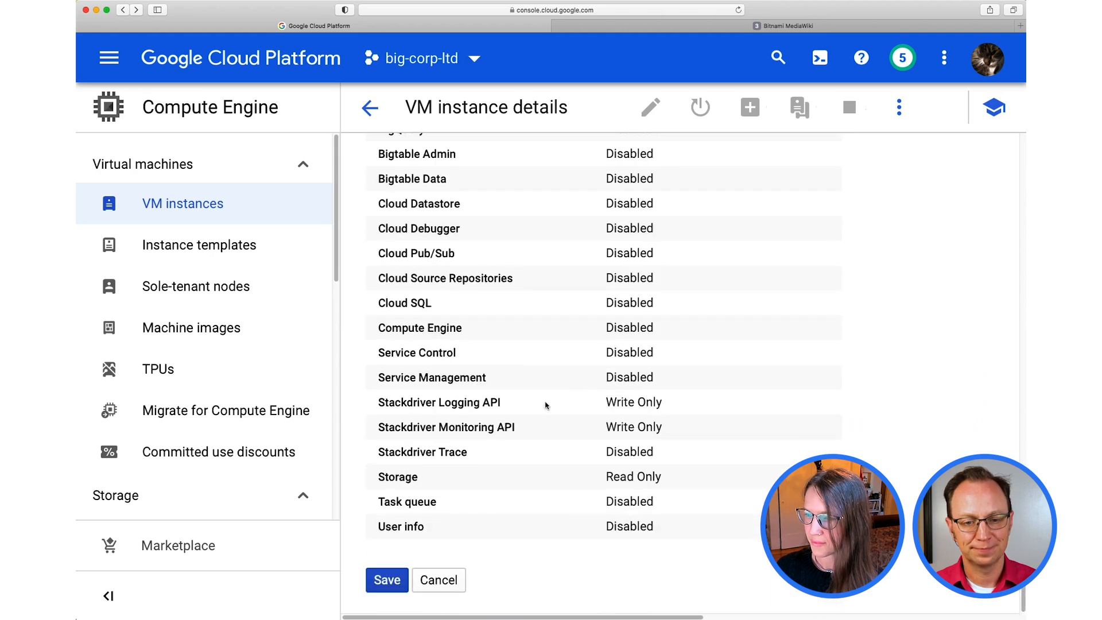
pyautogui.click(387, 579)
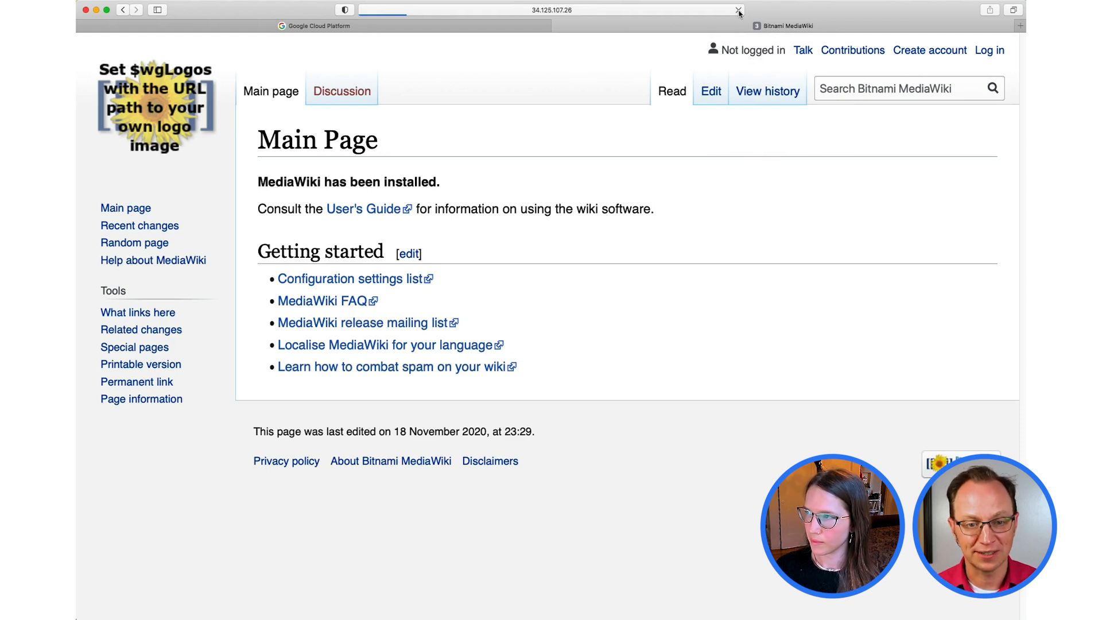
# Retry the wiki's old public address, then browse to its internal IP 10.182.0.2 instead
pyautogui.click(738, 11)
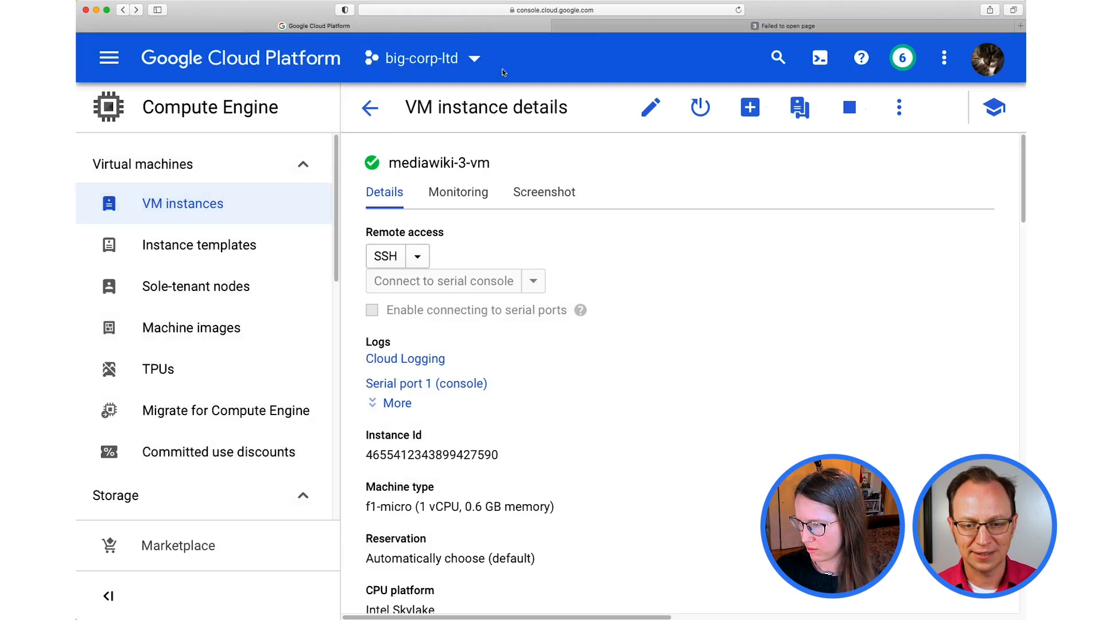
pyautogui.scroll(-3)
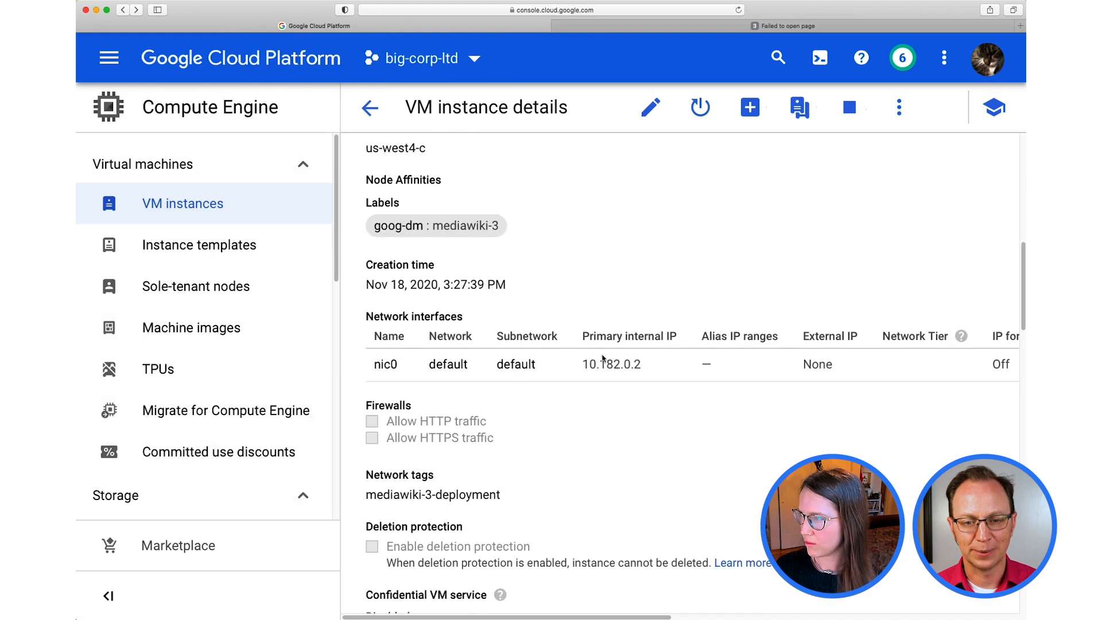
pyautogui.click(652, 365)
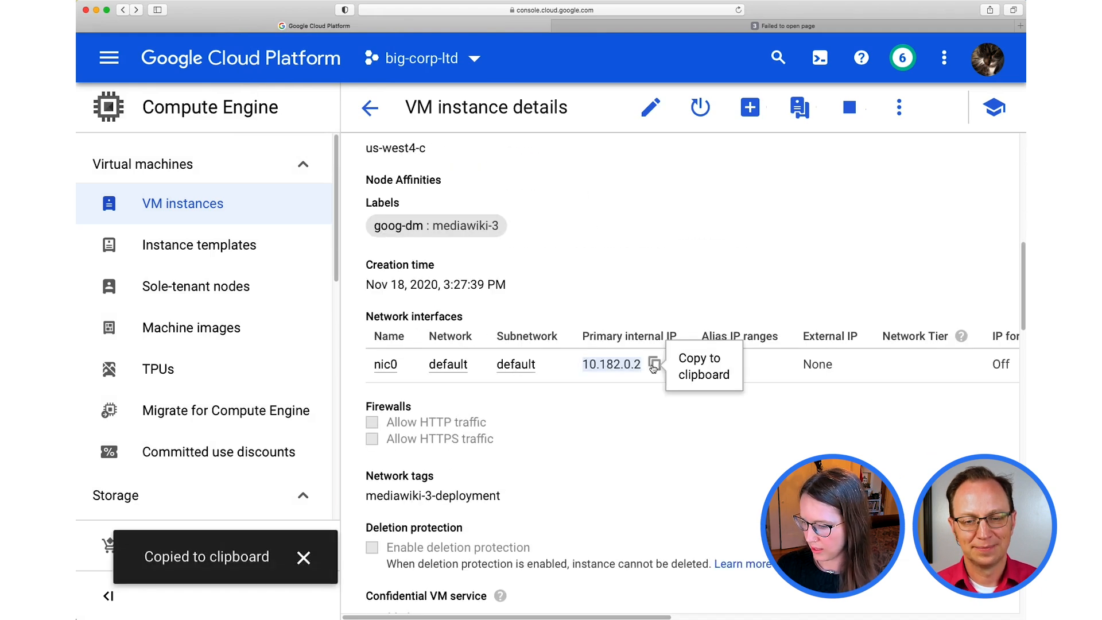
pyautogui.click(549, 10)
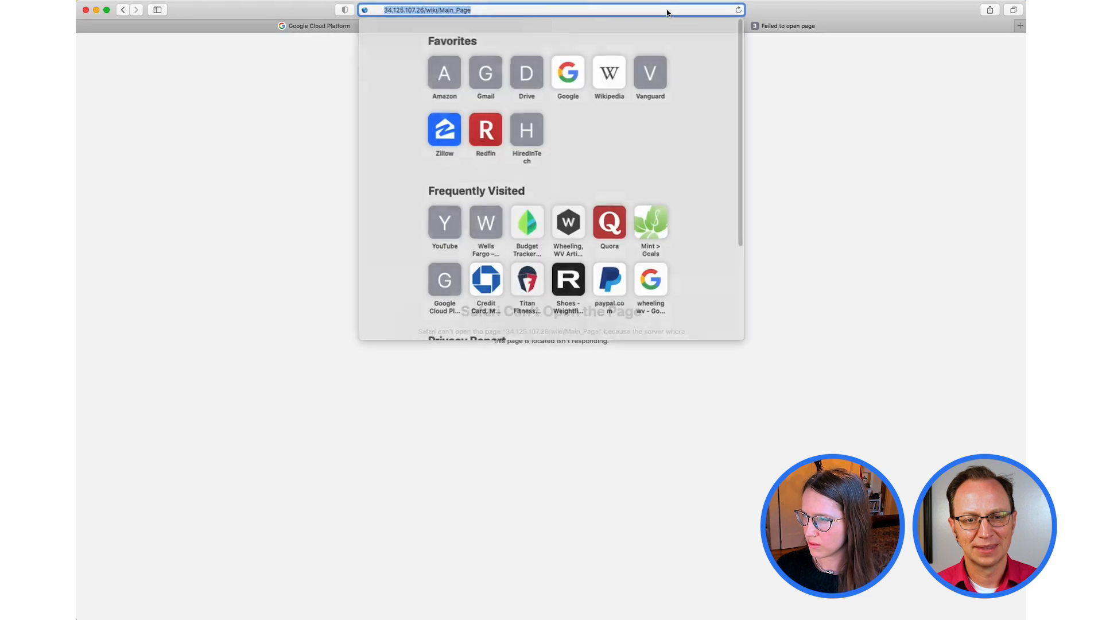
pyautogui.write('10.182.0.2')
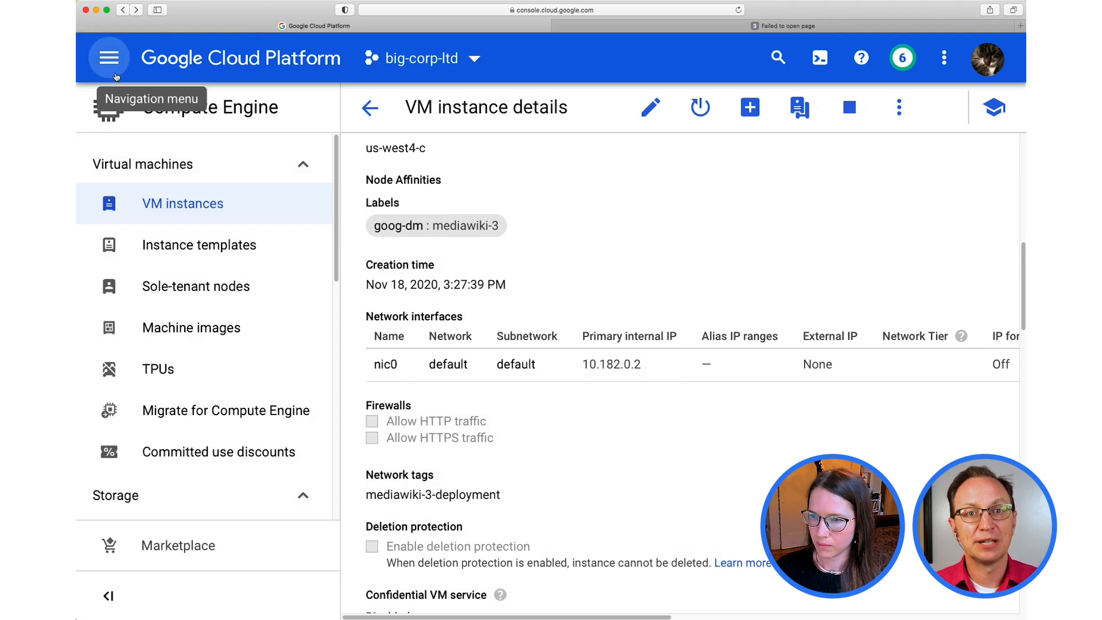
# Go to VPC network > Serverless VPC access and start a new connector
pyautogui.click(109, 57)
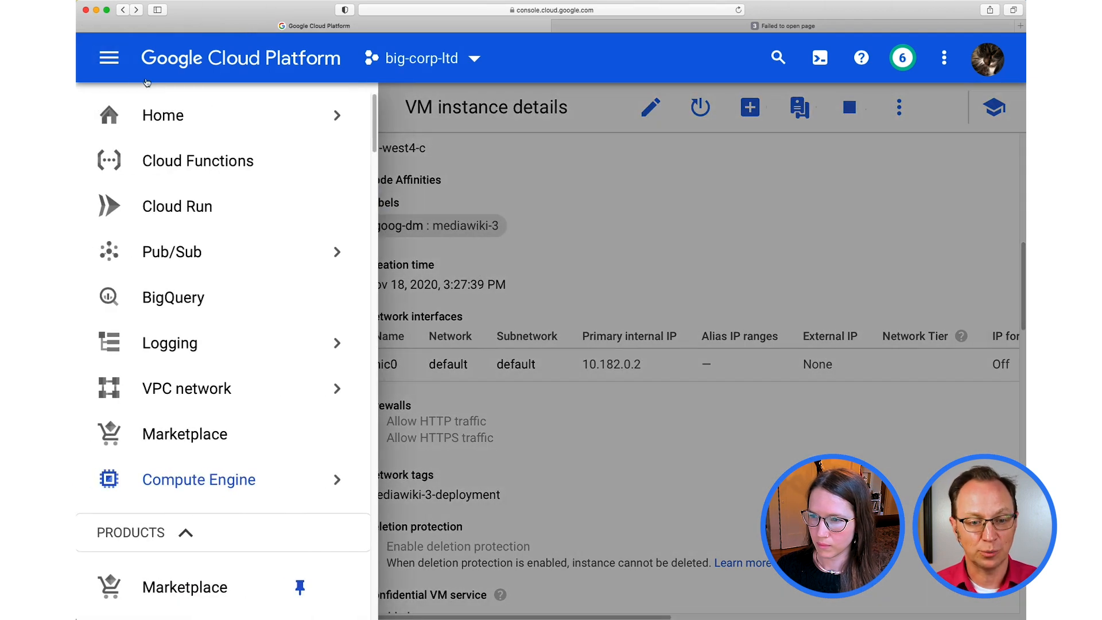
pyautogui.moveTo(177, 205)
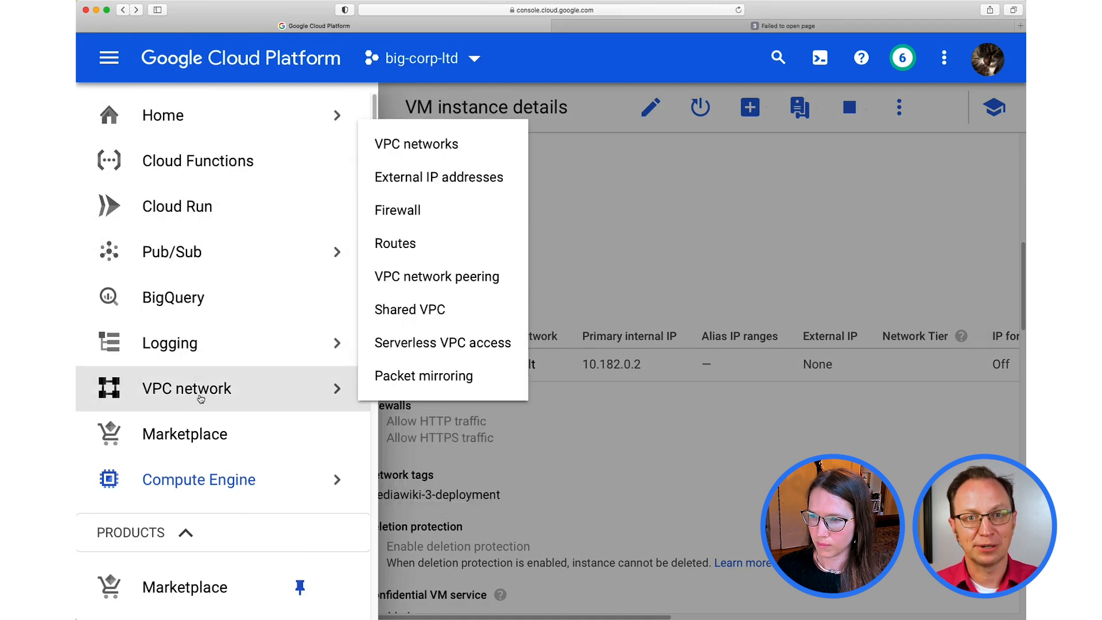
pyautogui.click(416, 143)
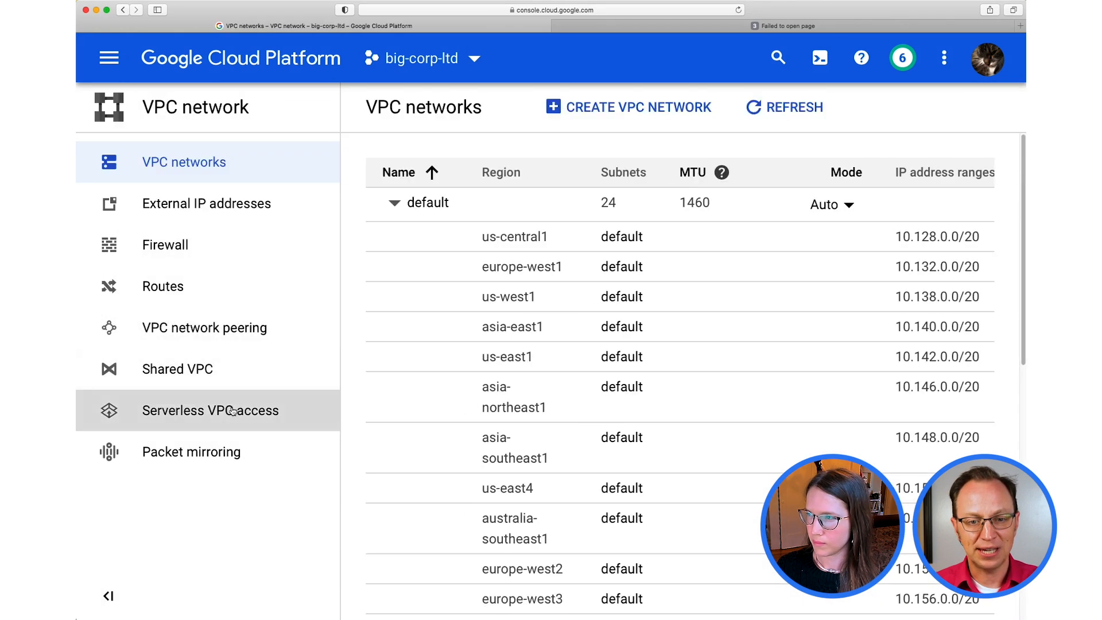
pyautogui.click(209, 409)
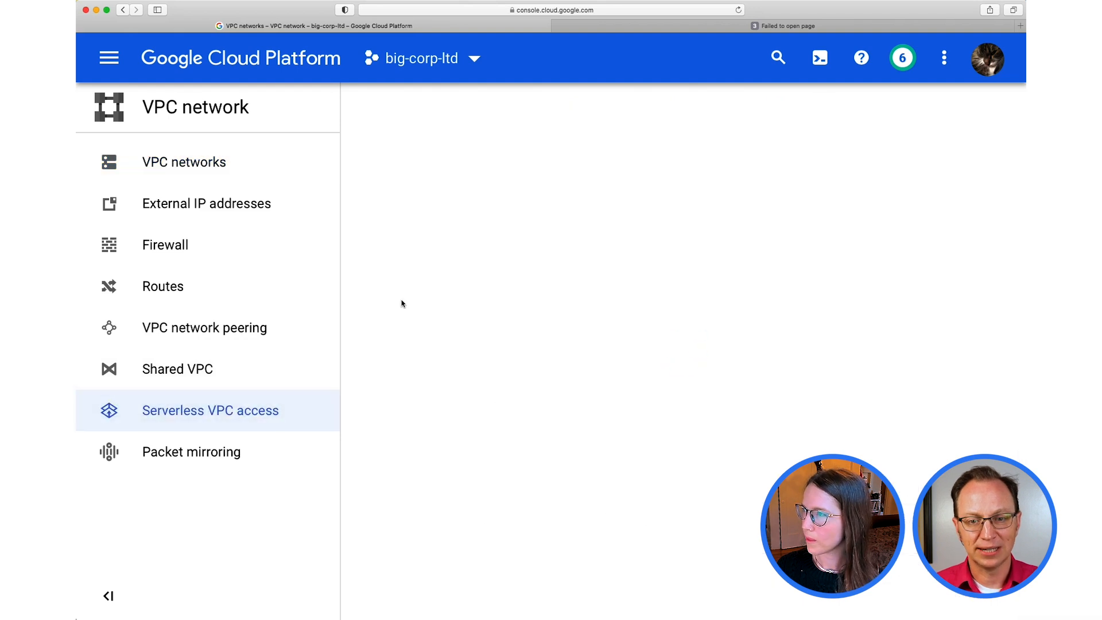
pyautogui.click(209, 410)
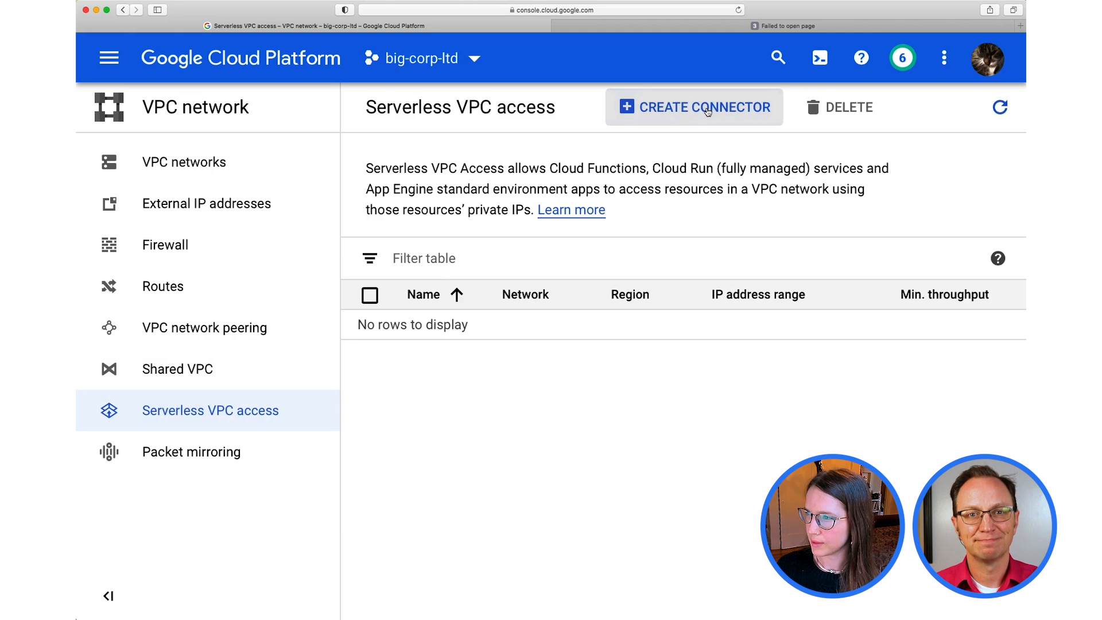
pyautogui.click(693, 107)
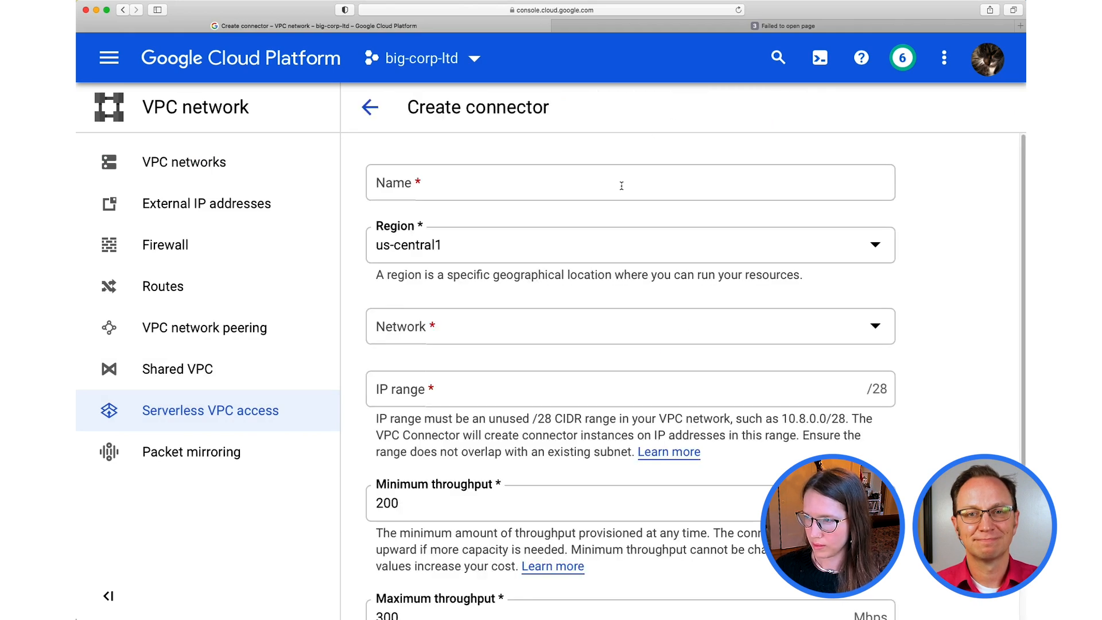
# Name it 'connector' on the default network in us-central1 with IP range 10.8.0.0/28 and create it
pyautogui.write('c')
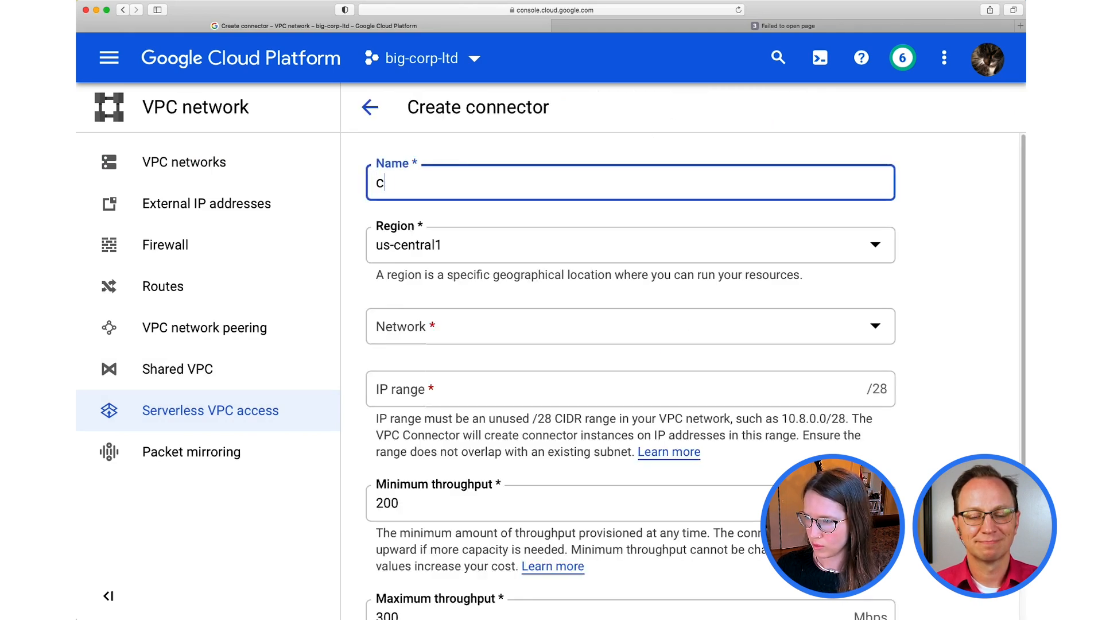
pyautogui.write('onnector')
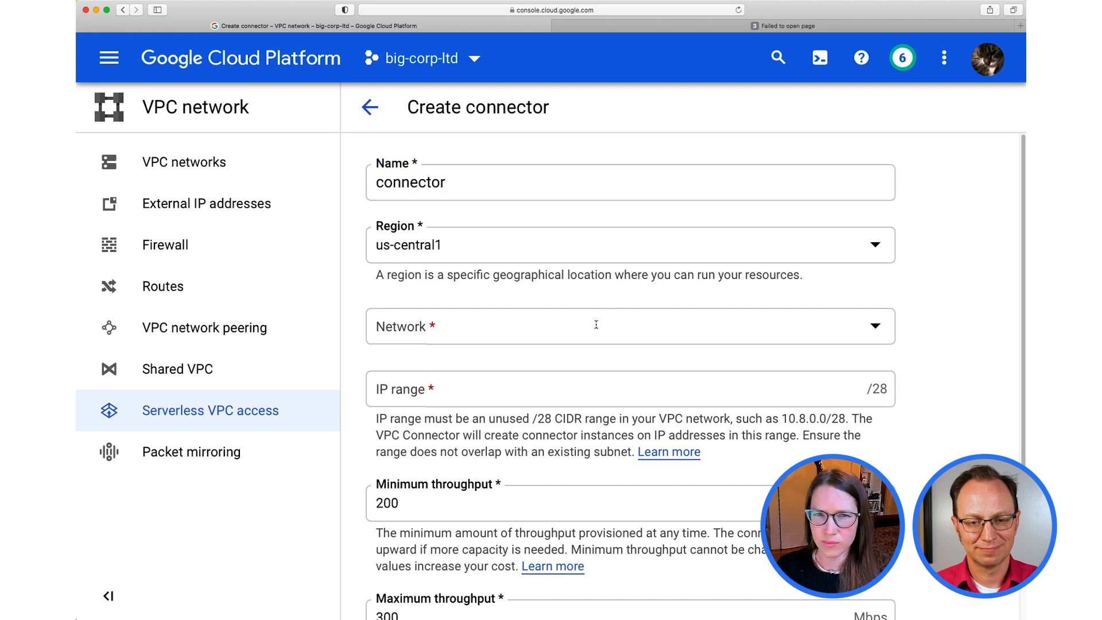
pyautogui.click(629, 325)
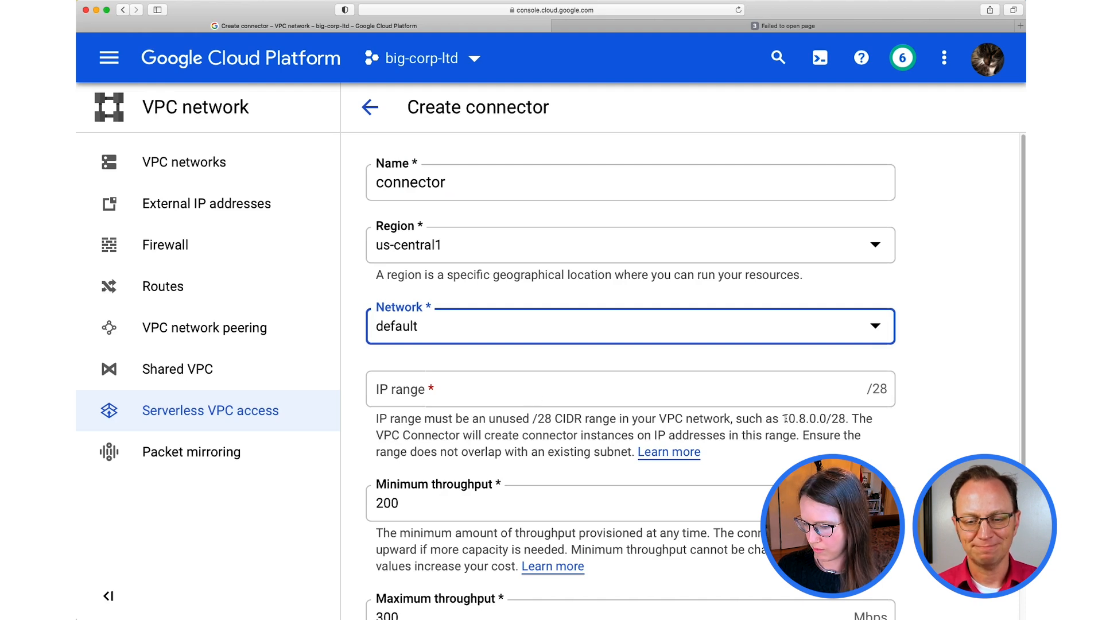
pyautogui.doubleClick(802, 417)
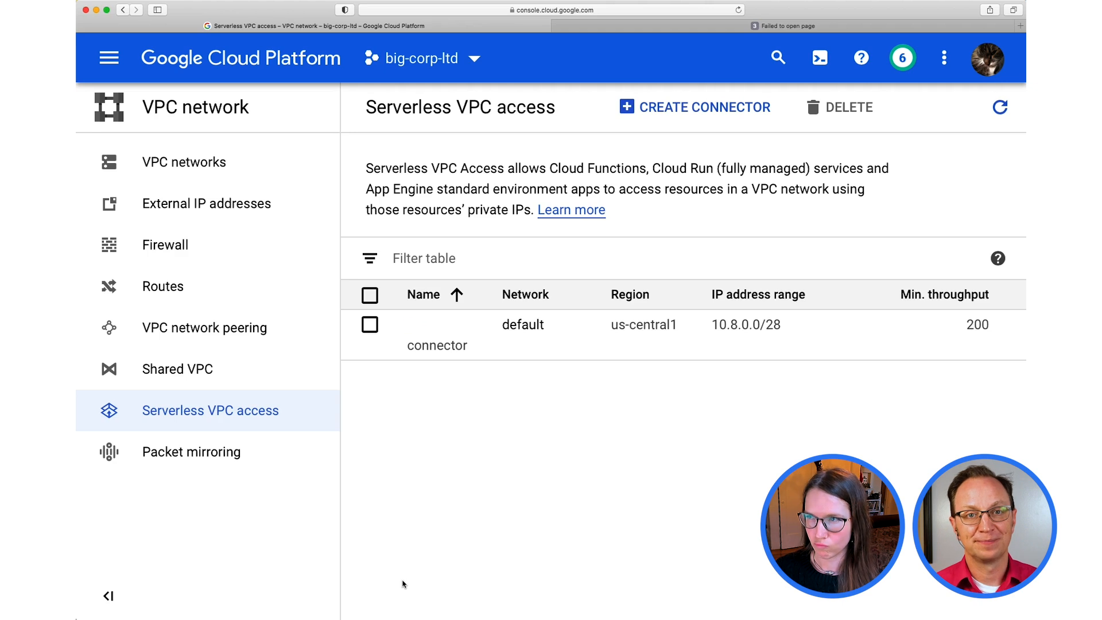
pyautogui.moveTo(399, 567)
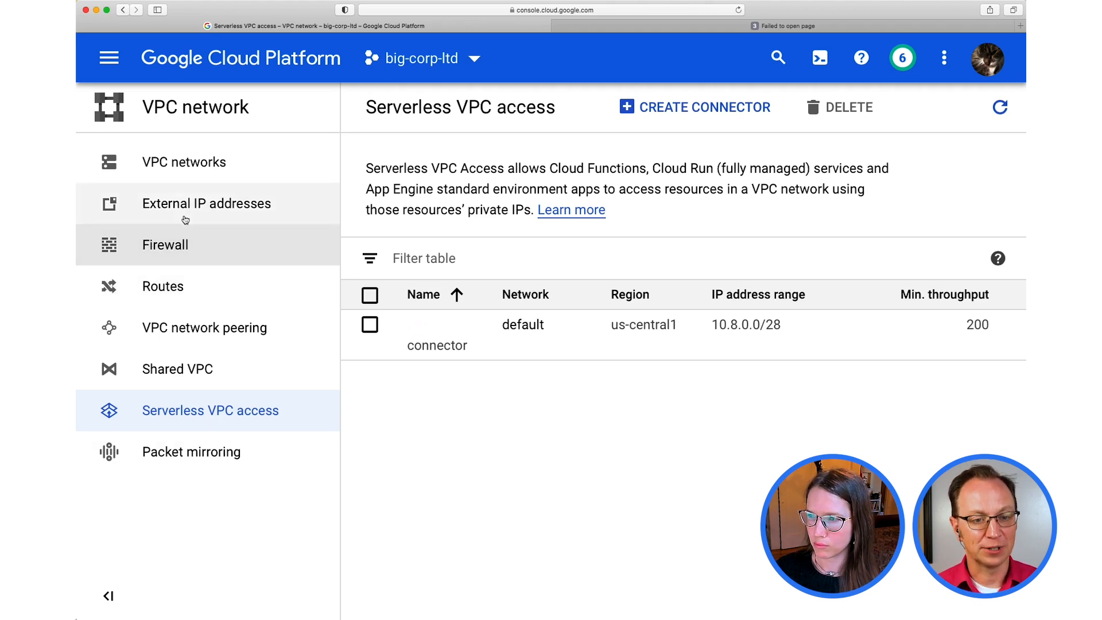
pyautogui.moveTo(109, 57)
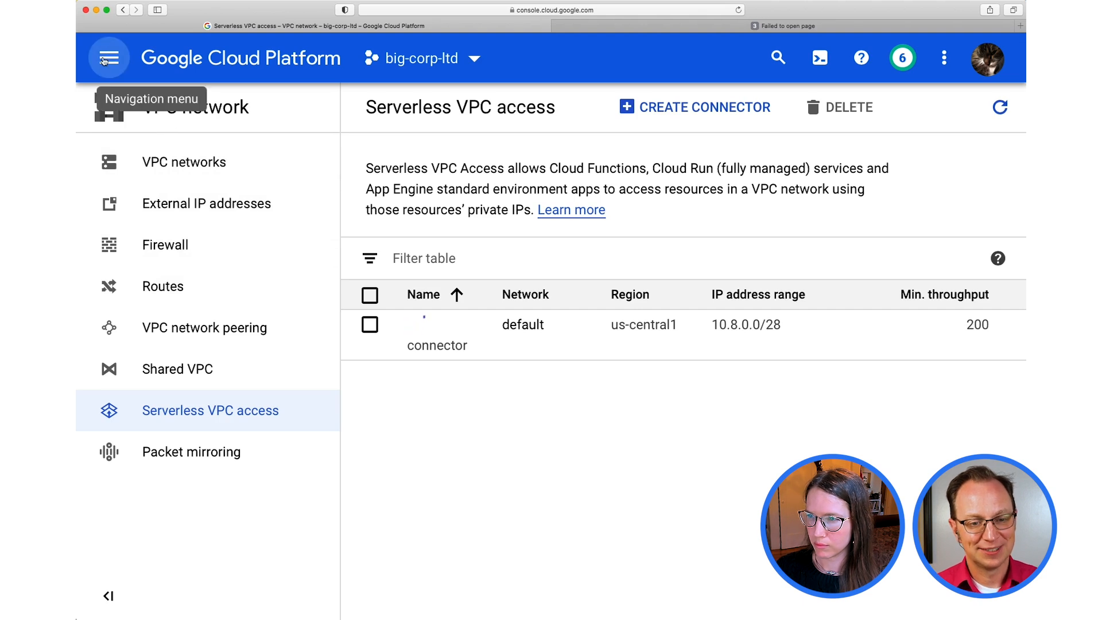
# Go to Cloud Functions and start creating a new HTTP function function-2
pyautogui.click(109, 57)
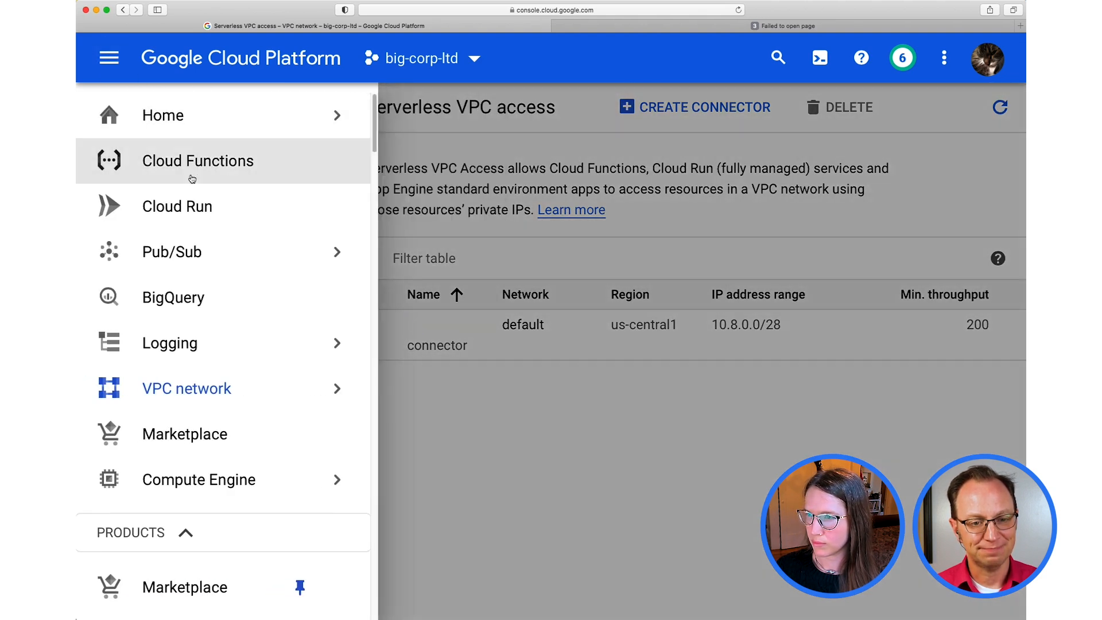
pyautogui.click(187, 388)
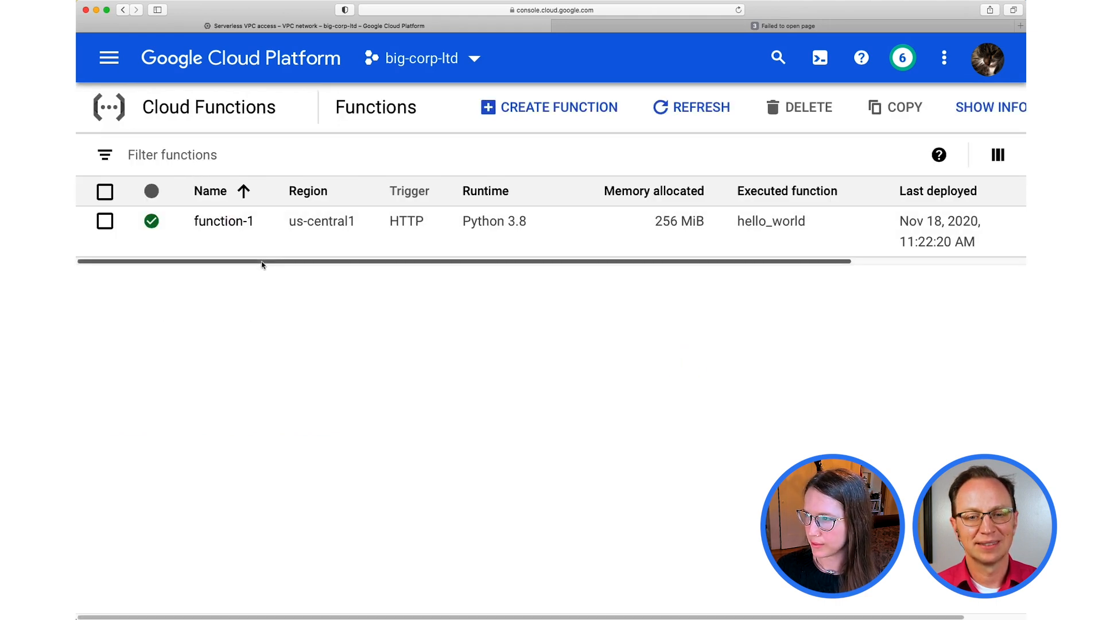
pyautogui.moveTo(519, 107)
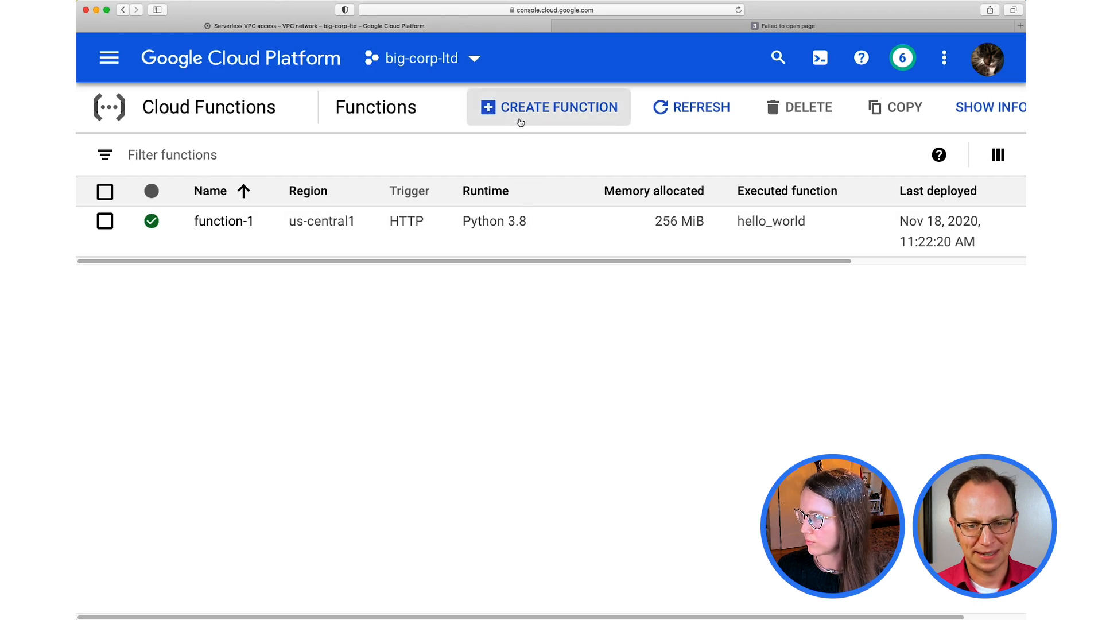
pyautogui.click(549, 107)
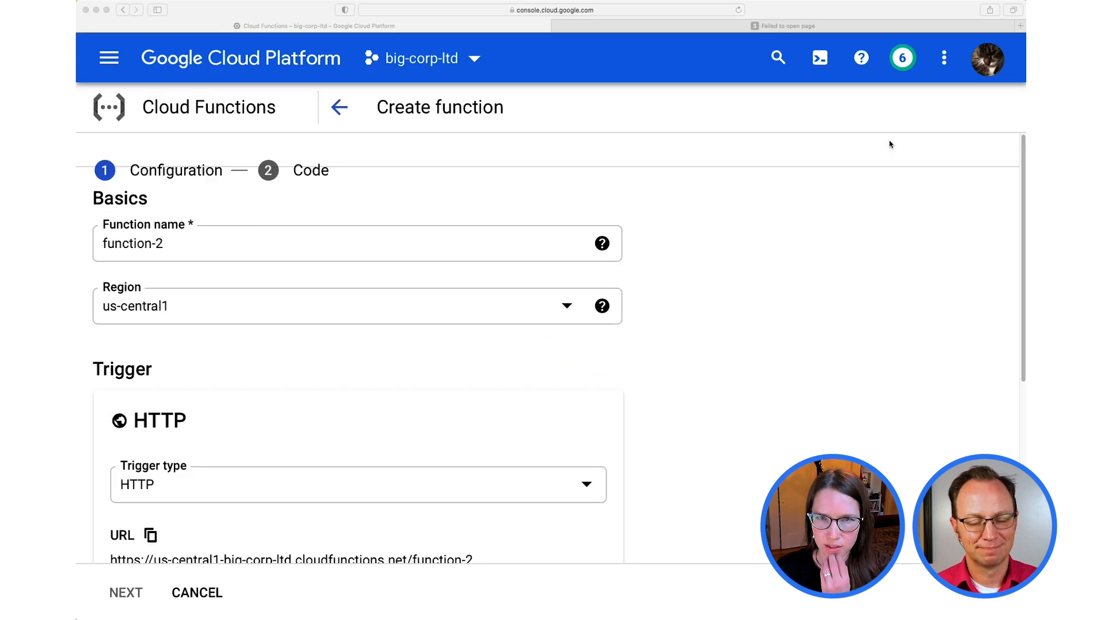
# Allow unauthenticated invocations and select the connector under Egress settings
pyautogui.scroll(-3)
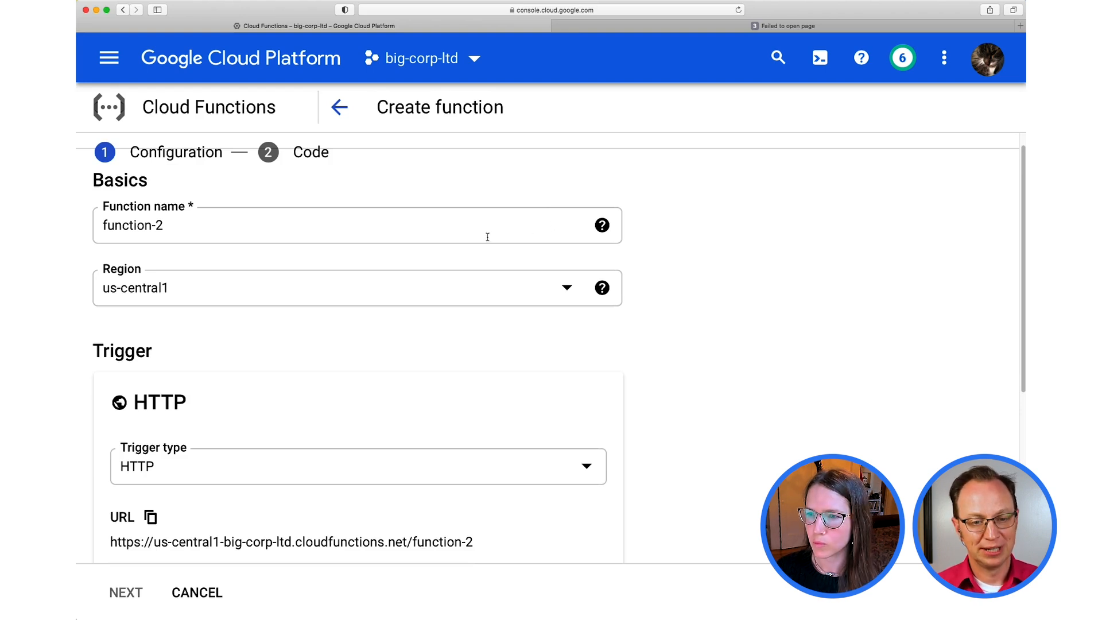
pyautogui.scroll(-3)
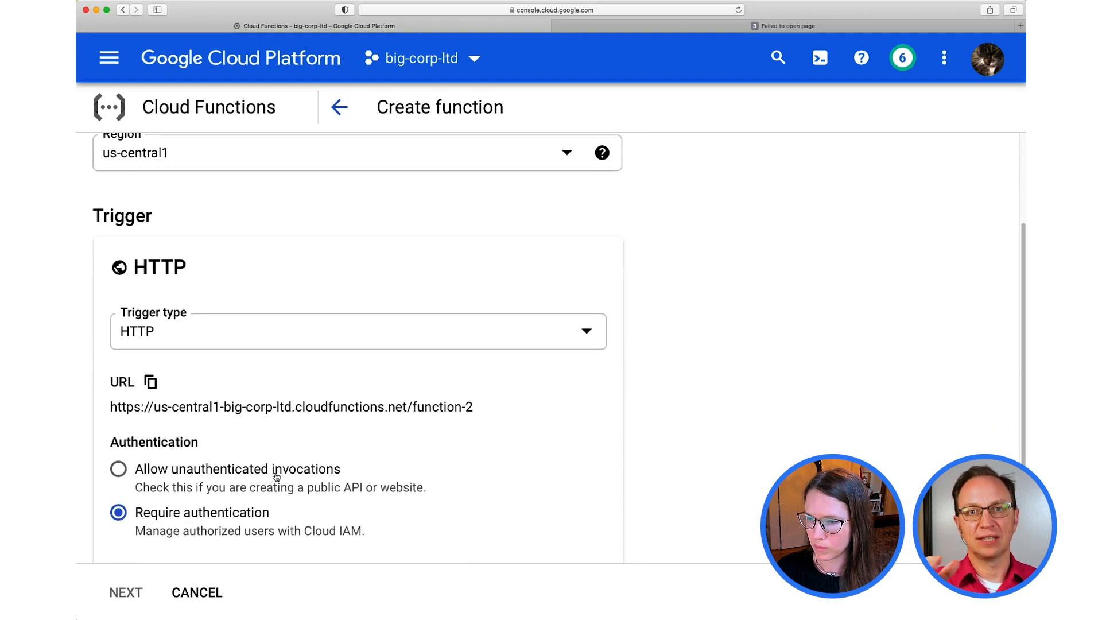
pyautogui.click(118, 468)
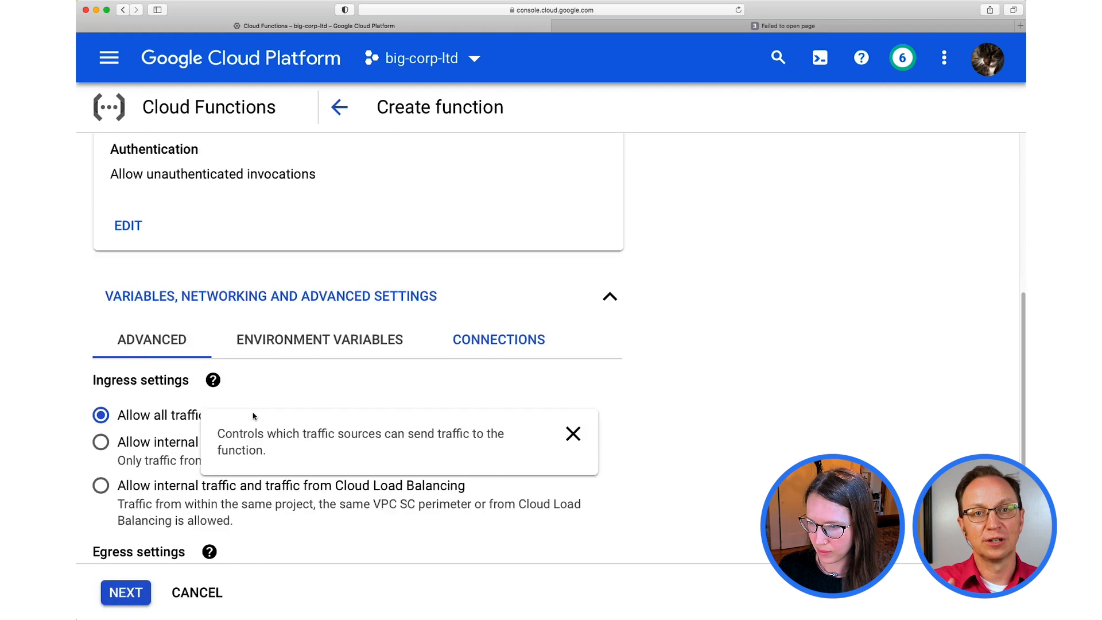
pyautogui.scroll(-3)
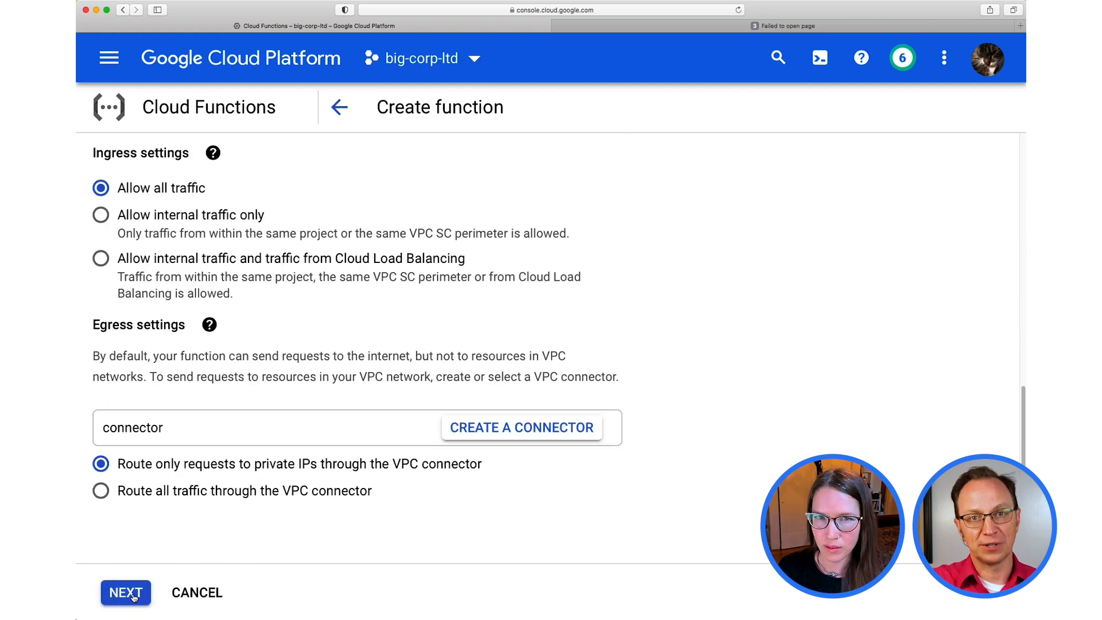
# Move to the code step and grab the wiki VM's private IP 10.182.0.2 for the source
pyautogui.click(125, 592)
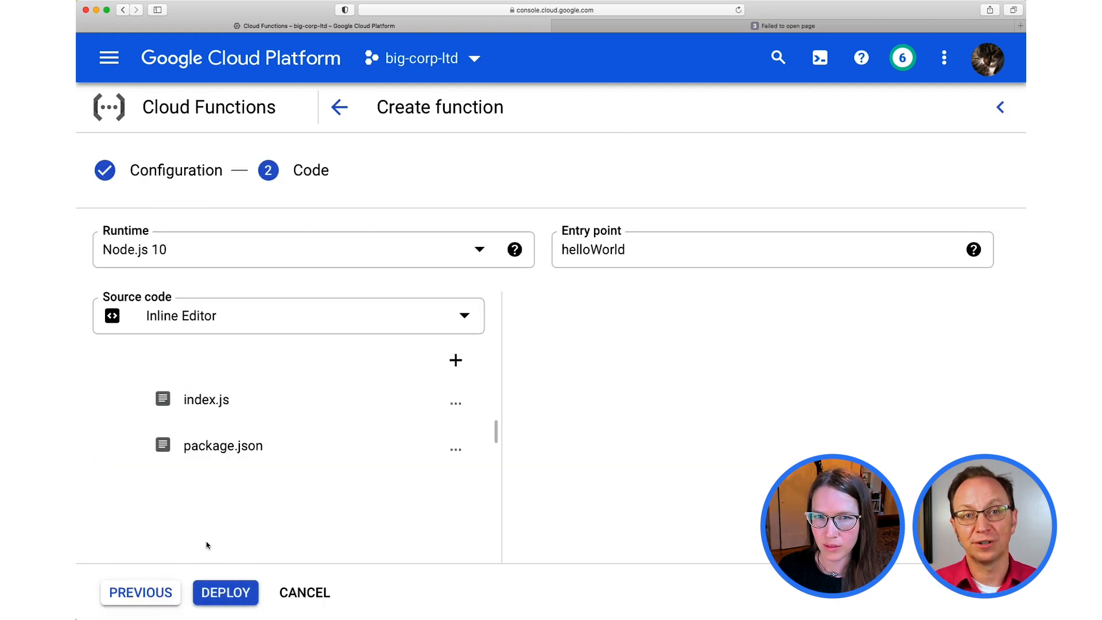
pyautogui.click(205, 399)
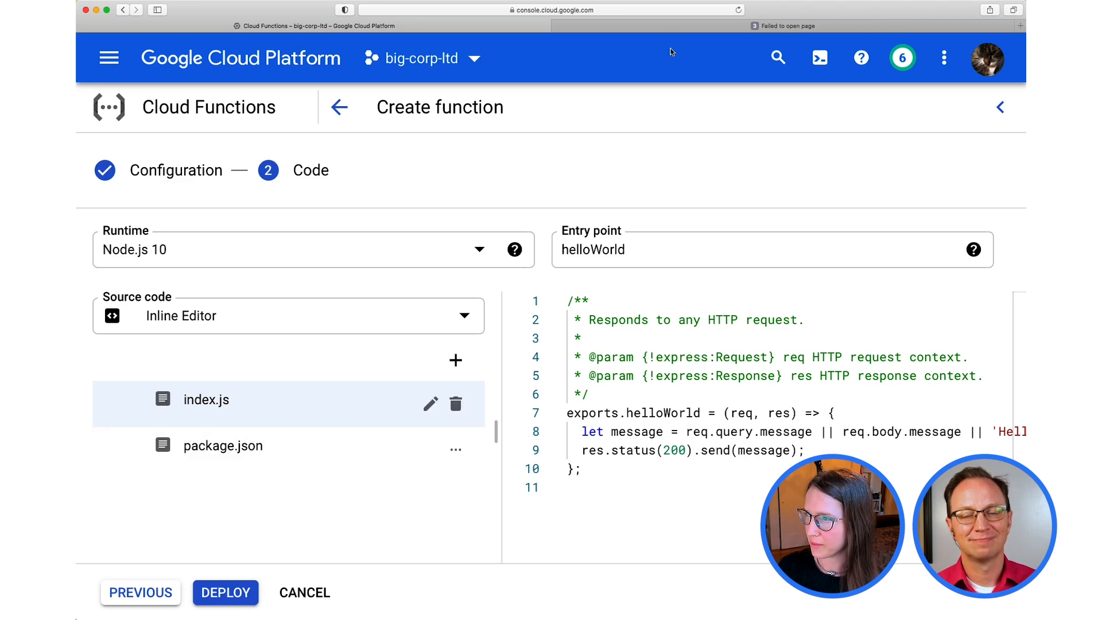
pyautogui.click(787, 27)
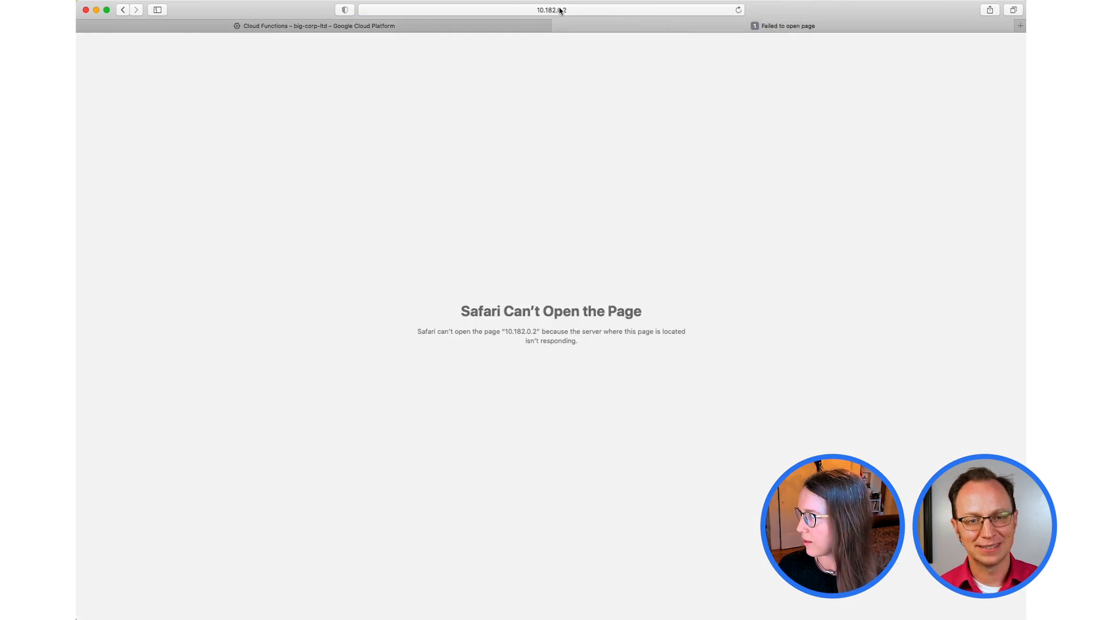
pyautogui.click(549, 9)
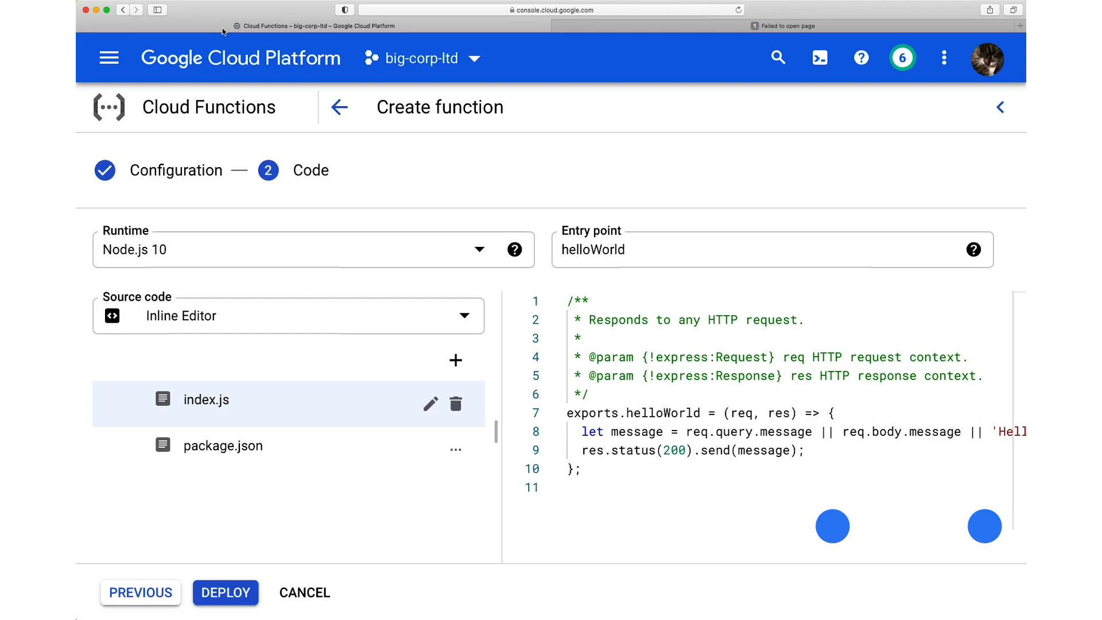
# Set runtime Python 3.8, paste the get_mediawiki code, set entry point get_mediawiki and deploy
pyautogui.click(312, 249)
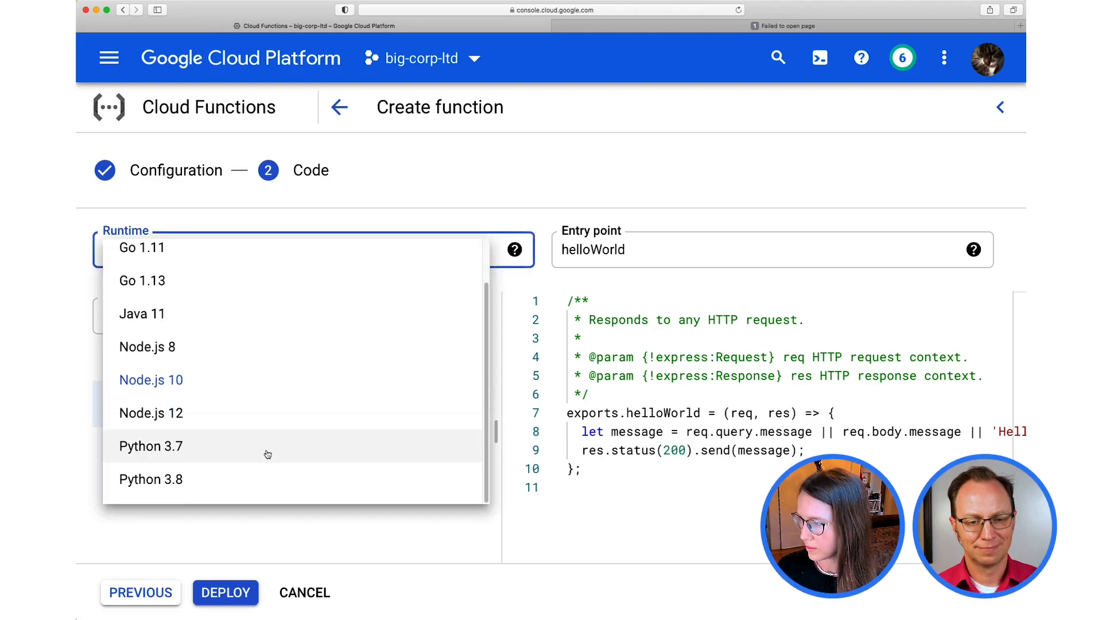
pyautogui.click(151, 480)
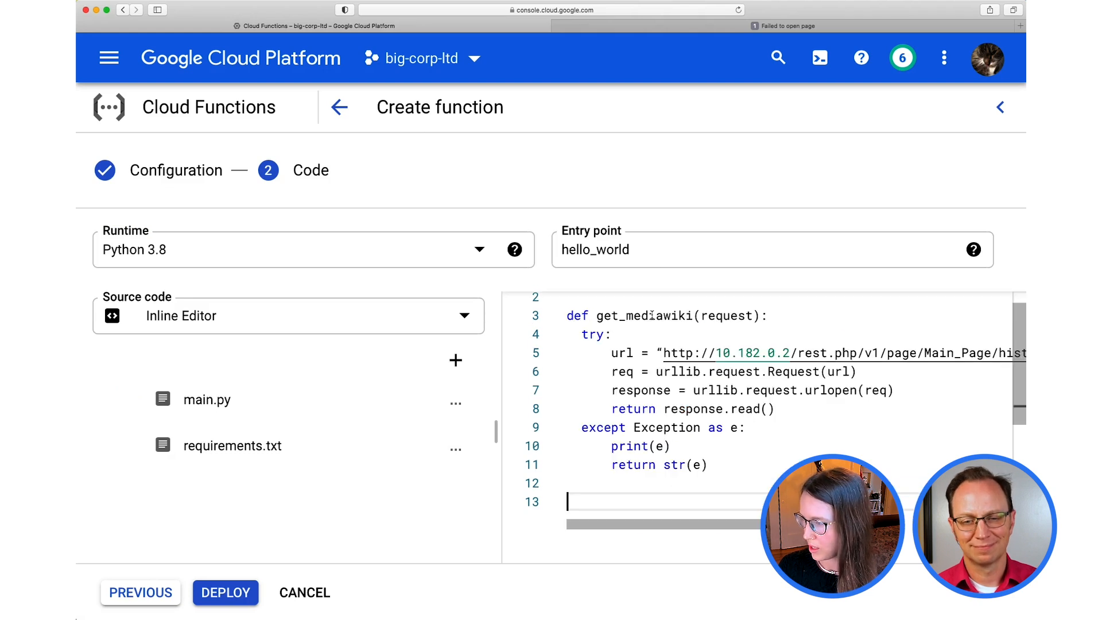
pyautogui.write('get_mediawiki')
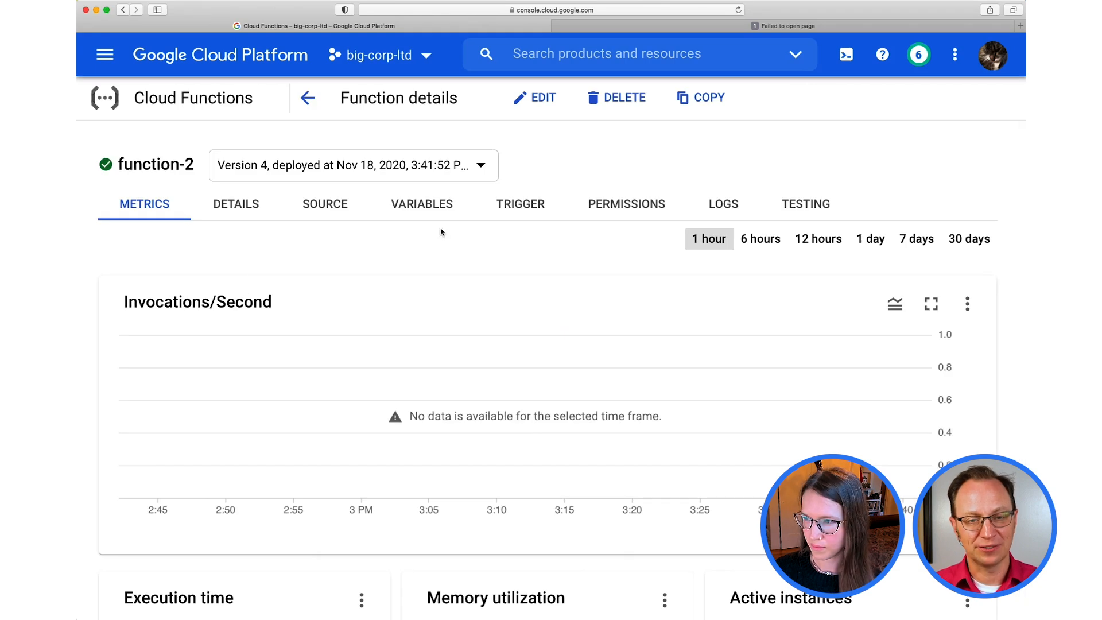
# View function-2's Trigger details and open its trigger URL in a new tab
pyautogui.click(520, 204)
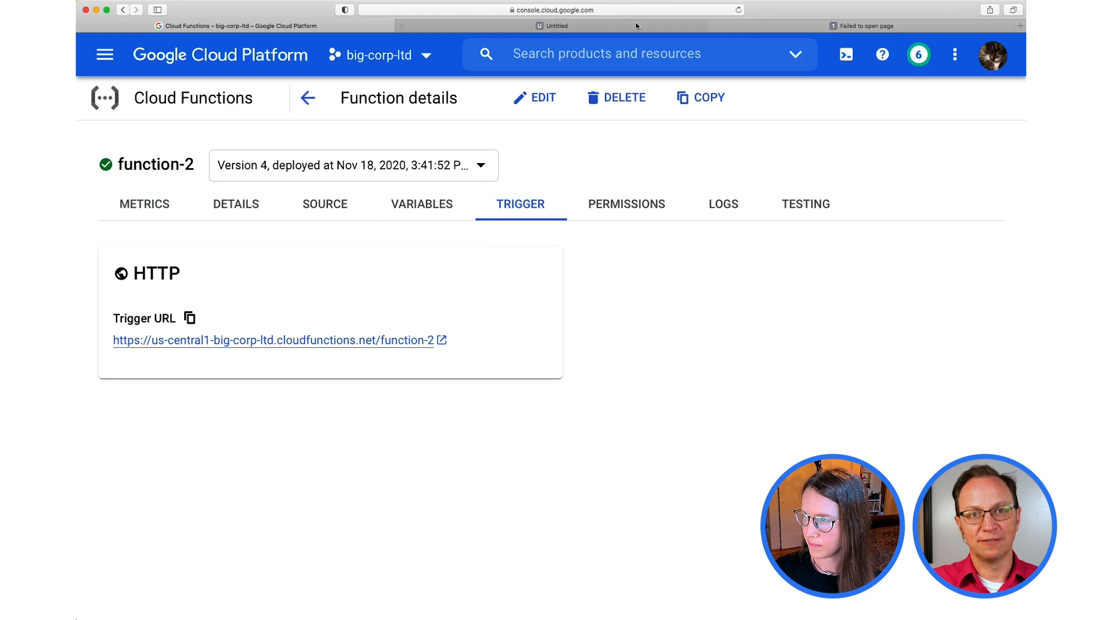
pyautogui.click(269, 339)
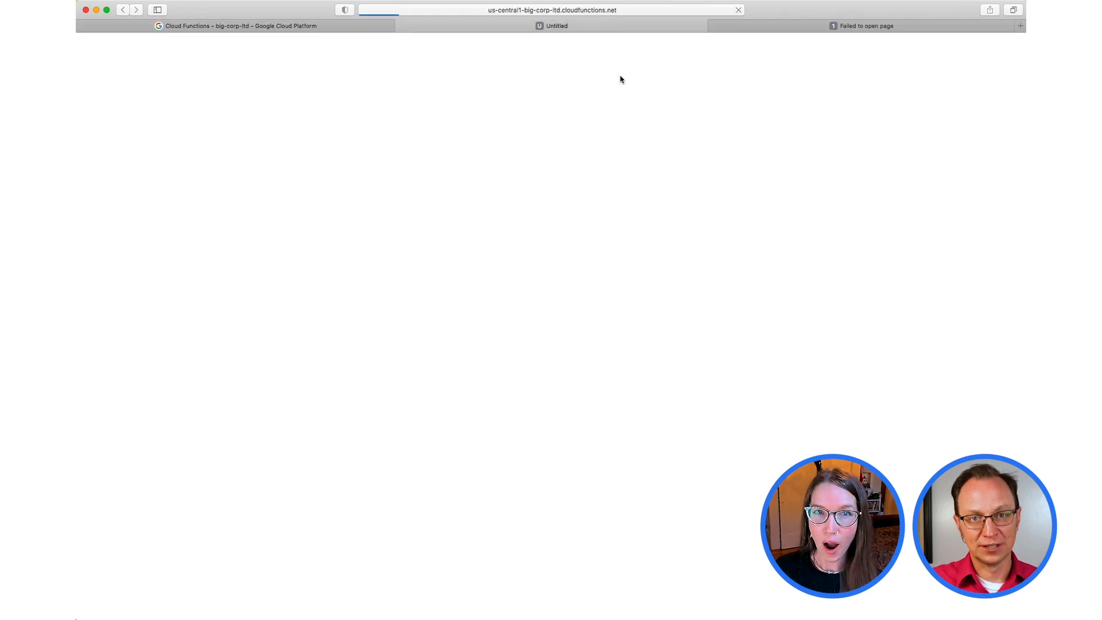